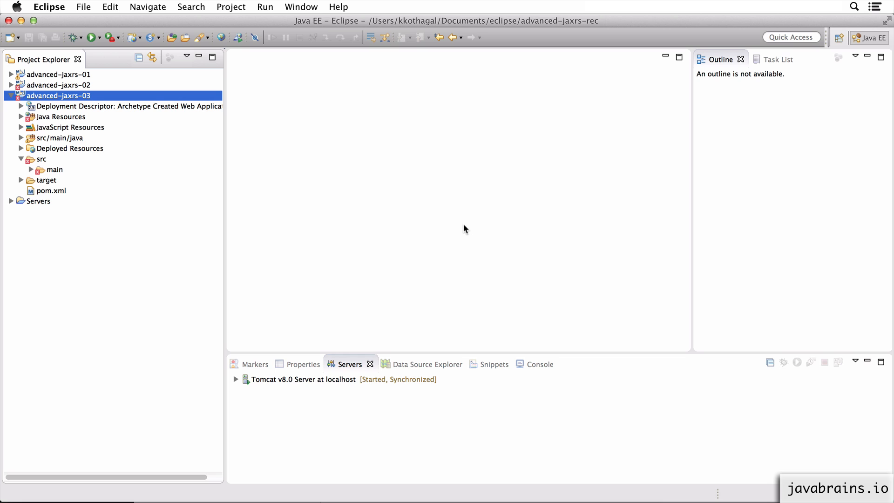
mouse_move(439, 174)
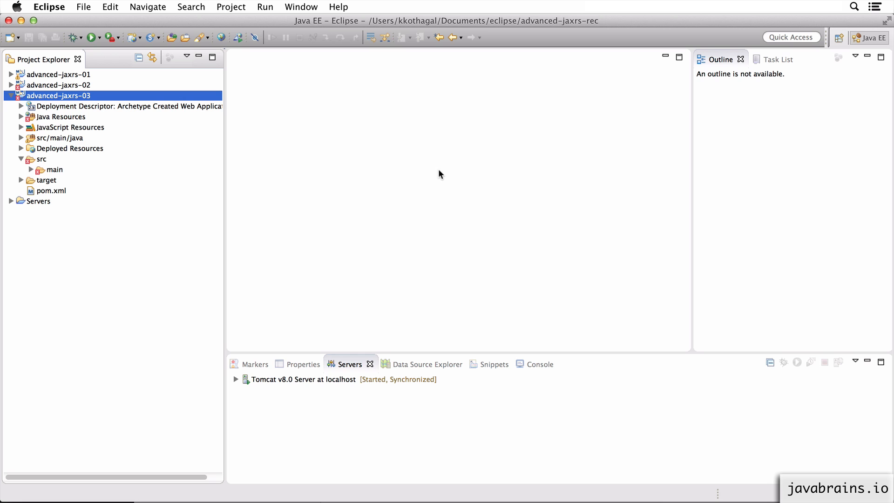
mouse_move(418, 165)
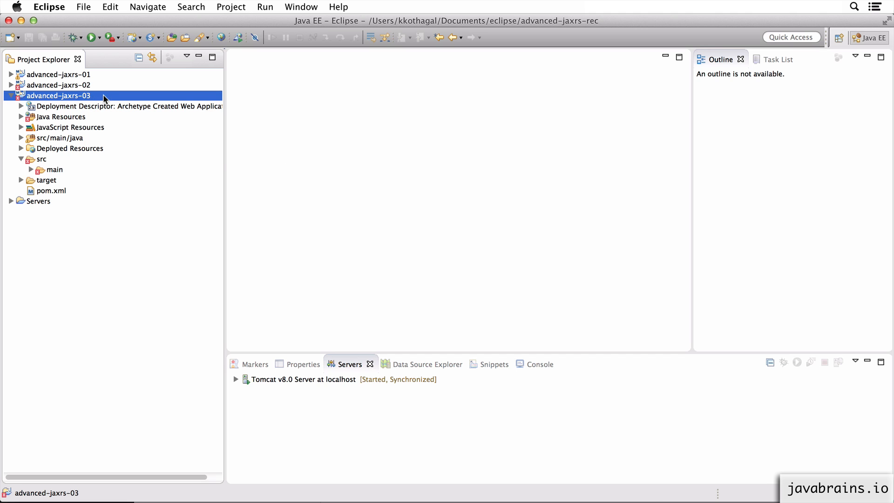
Step: Expand advanced-jaxrs-03 down to the org.koushik.javabrains.rest package showing MyResource.java and MyApp.java
click(59, 74)
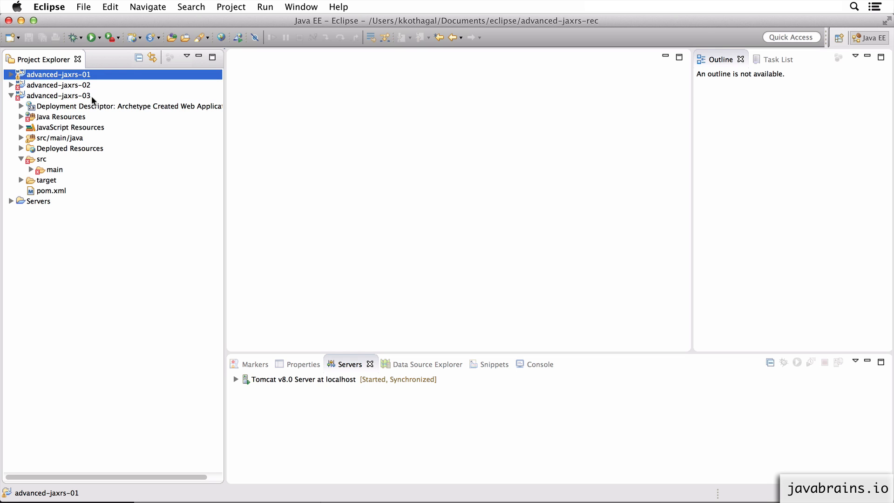
click(58, 95)
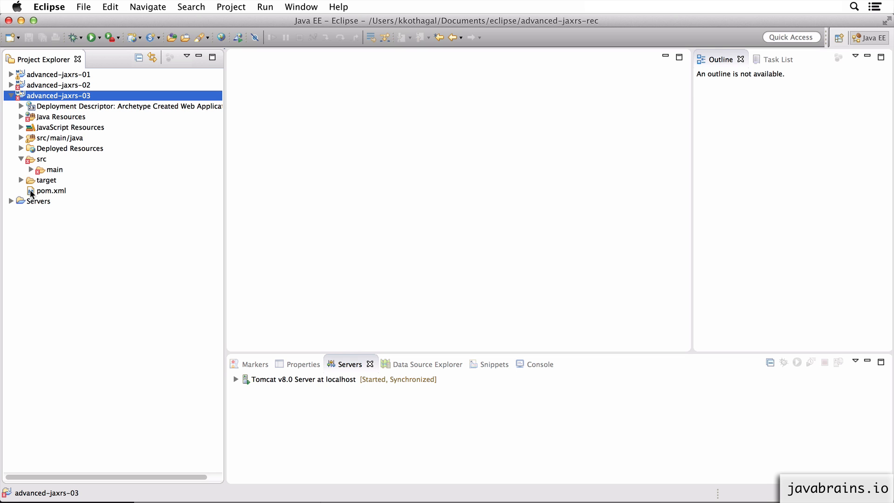
click(31, 170)
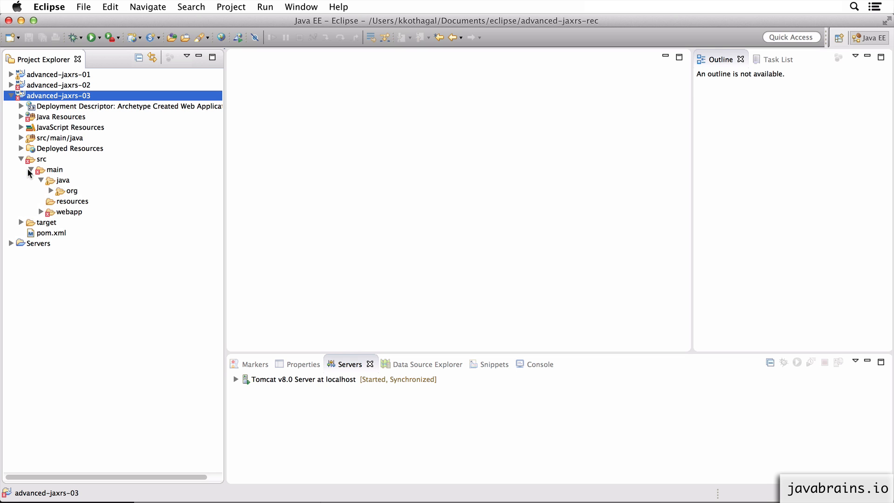
click(21, 117)
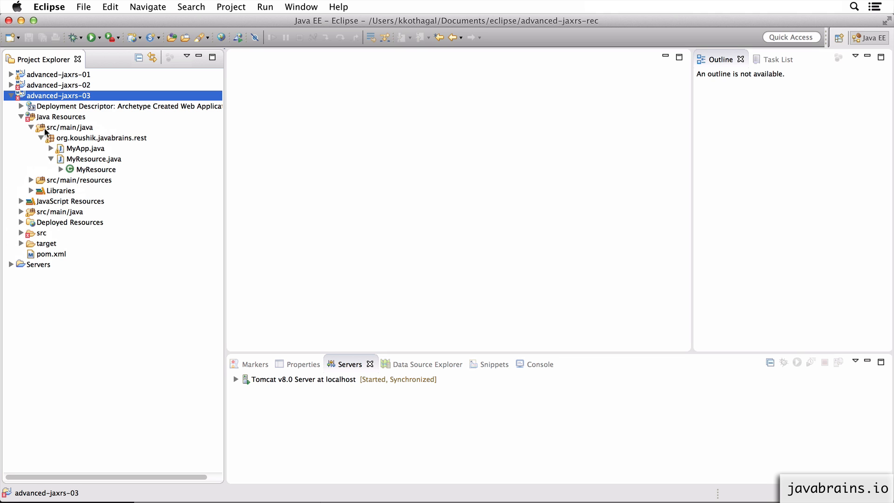
double_click(94, 158)
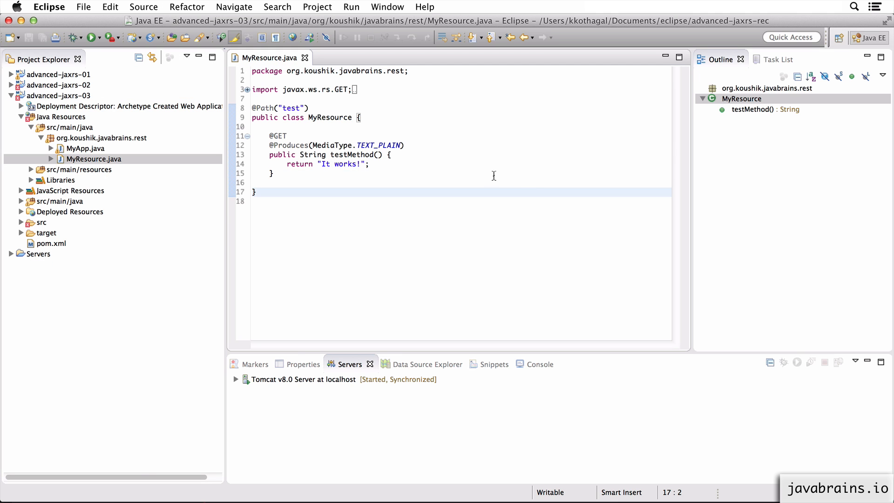
mouse_move(242, 119)
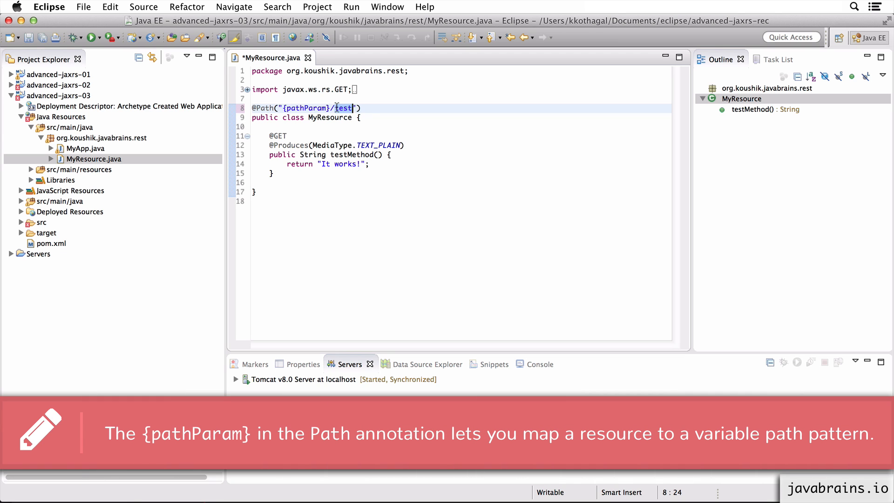
click(300, 109)
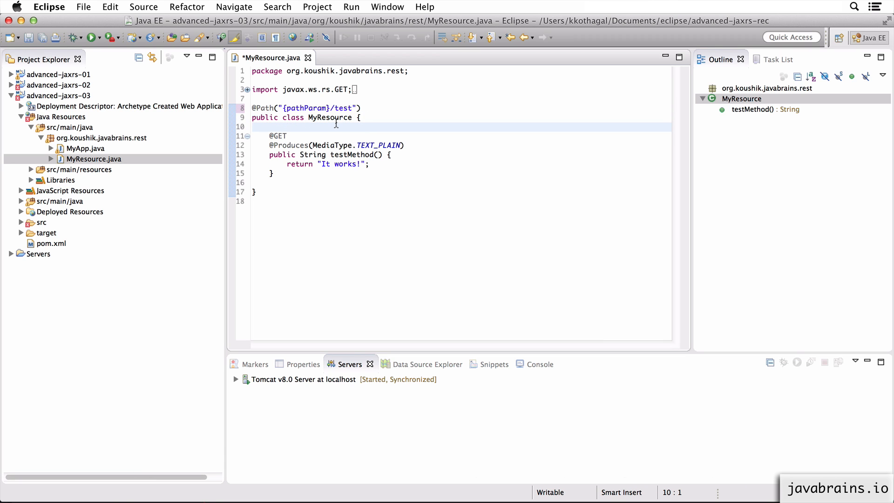
Step: Declare private String fields pathParamExample and queryParamExample in the MyResource class
key(Return)
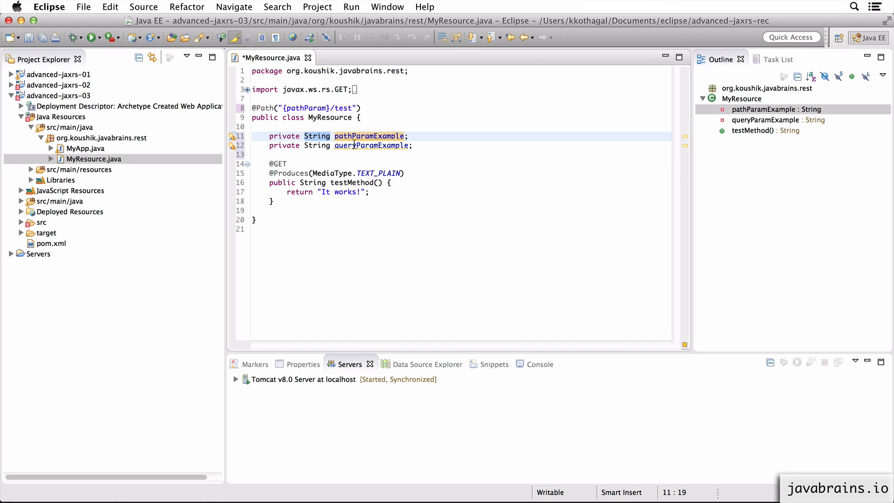
click(384, 145)
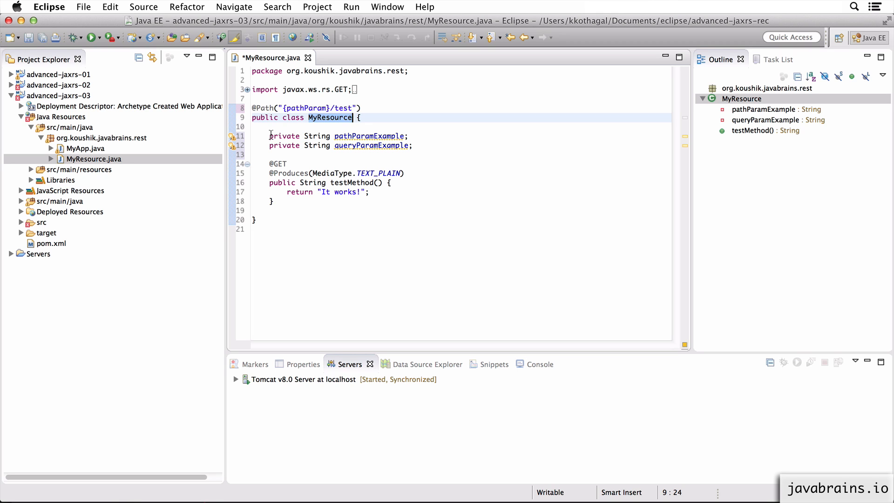
click(360, 183)
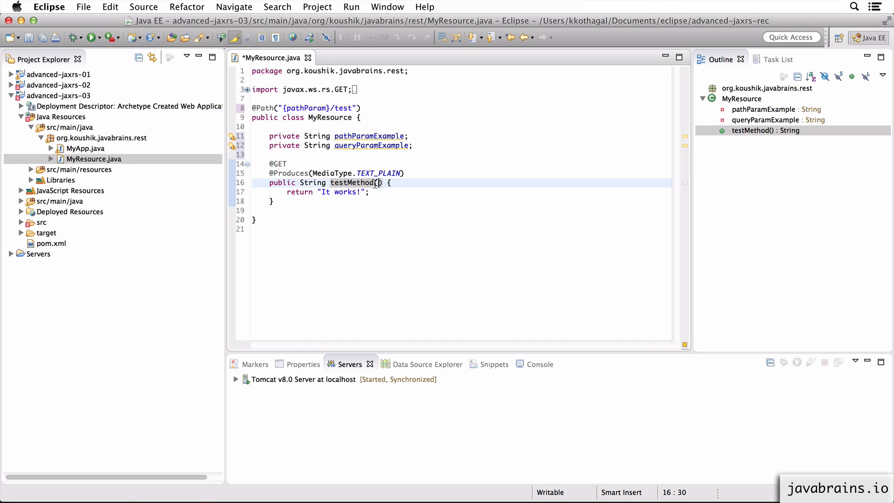
text(@PathParam ,)
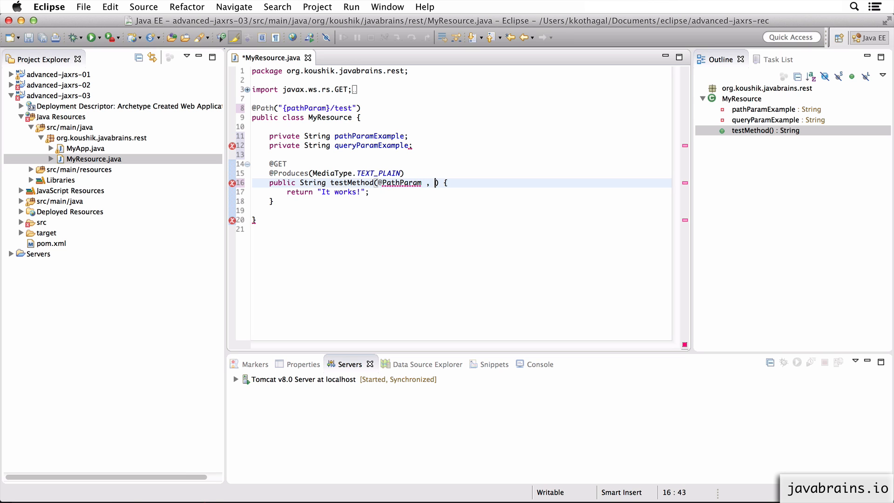
text(@Query)
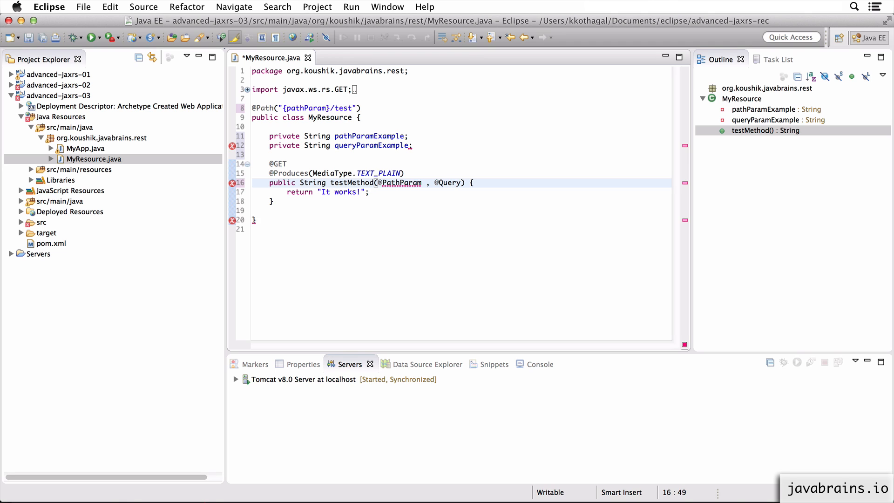
text(Param)
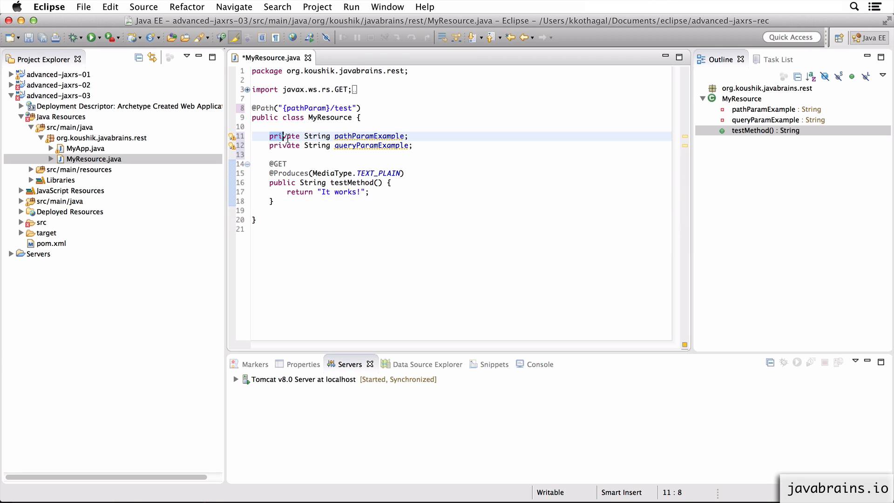
click(412, 145)
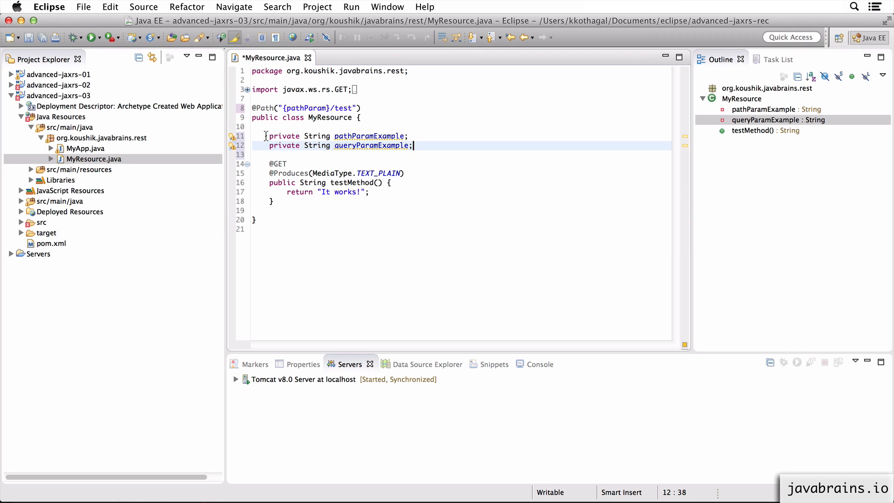
text(@PathParam)
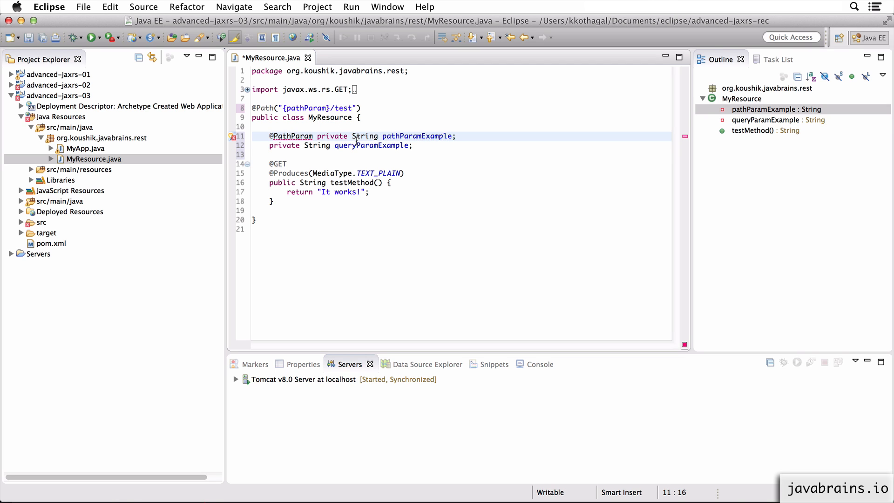
text(())
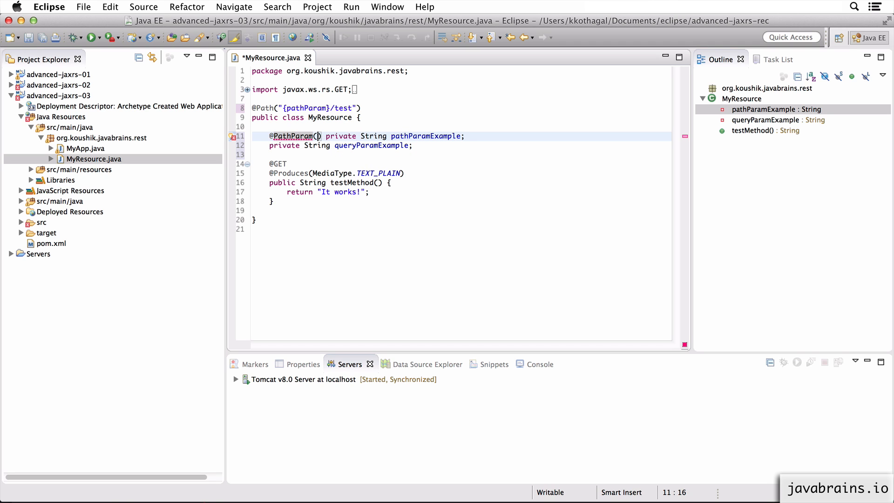
text("")
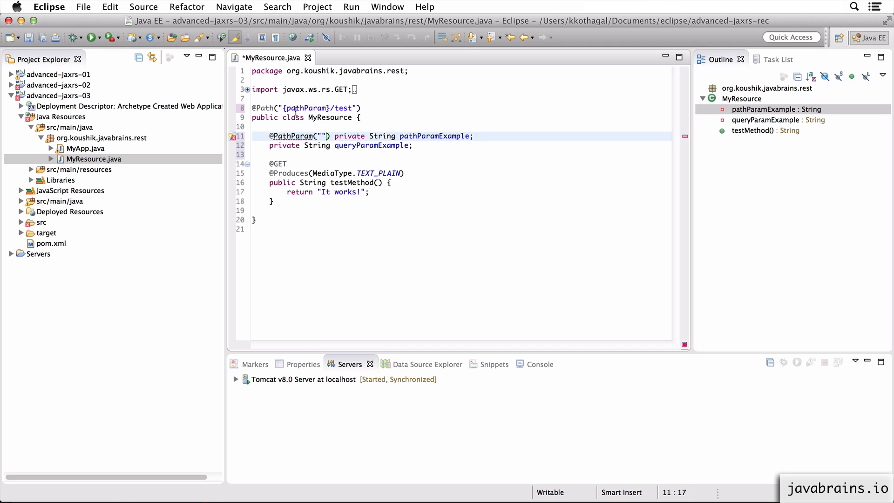
text(pathParam)
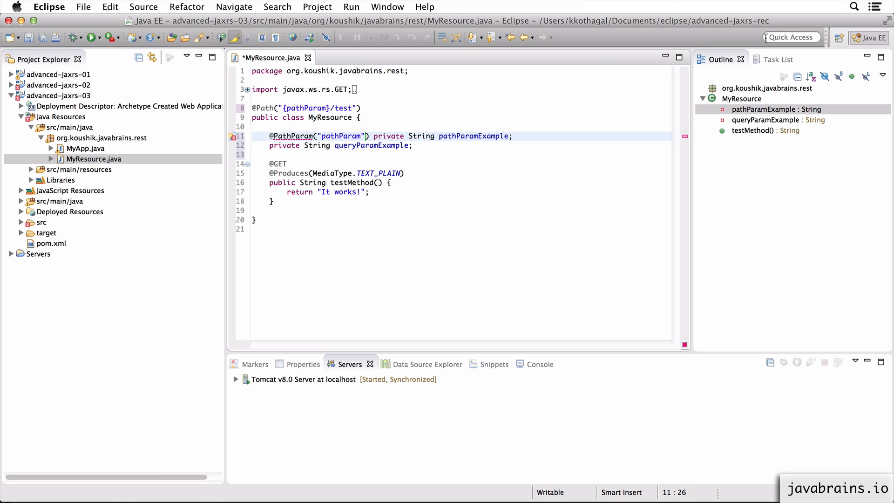
click(271, 146)
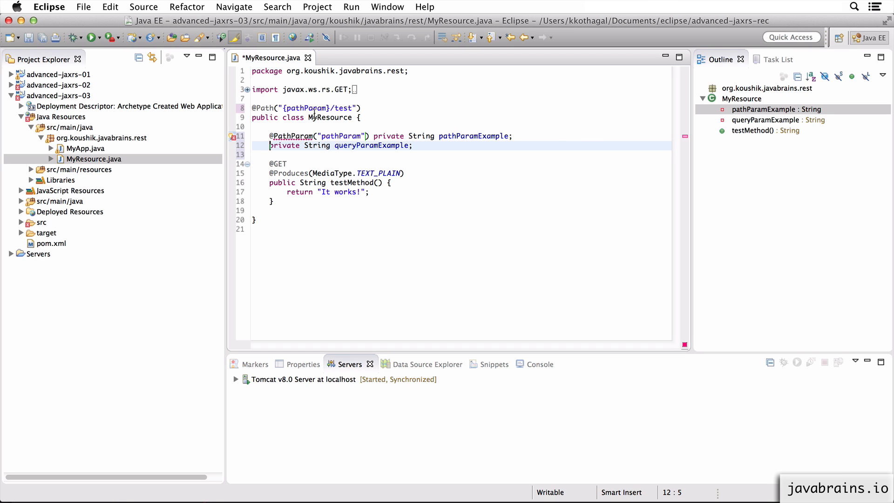
text(@QueryParam(")
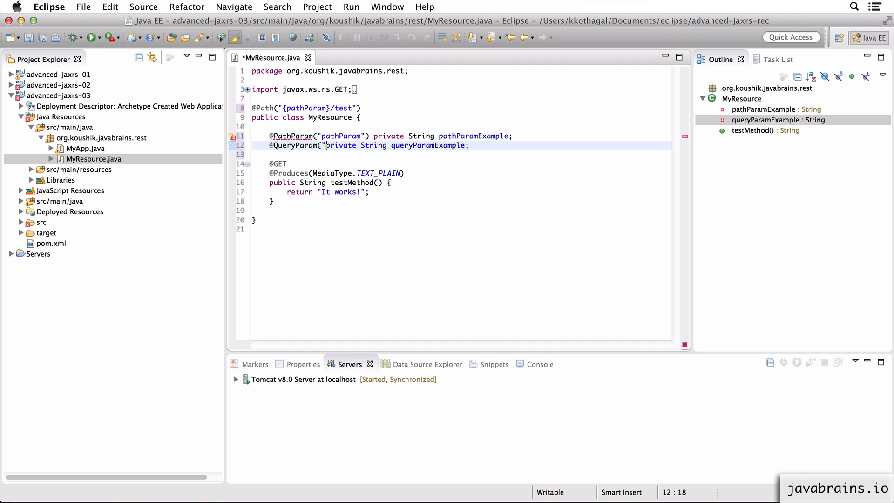
text(query"))
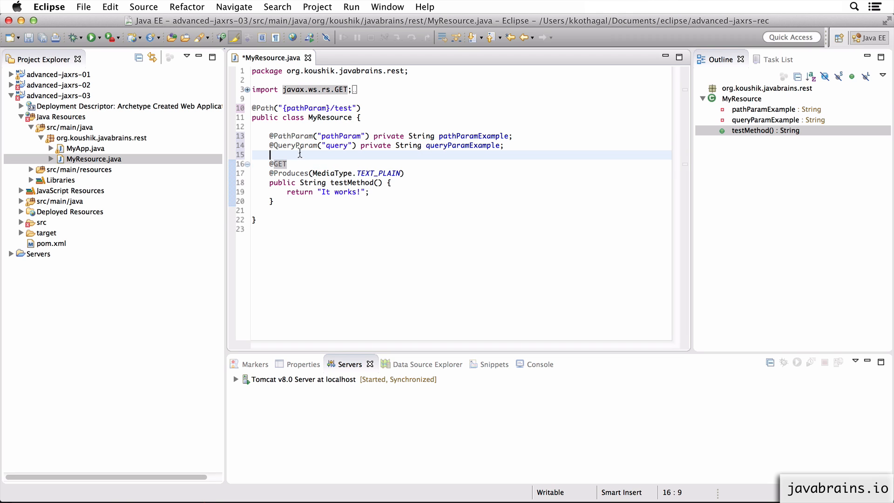
click(314, 155)
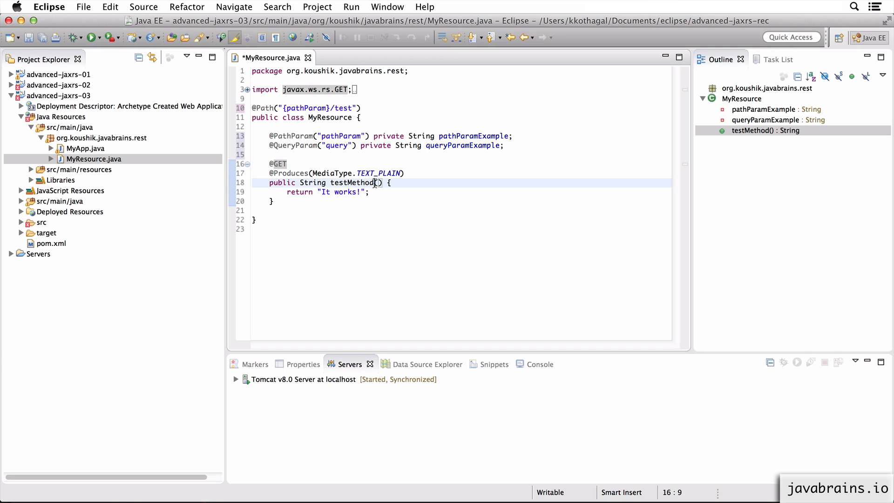
click(377, 183)
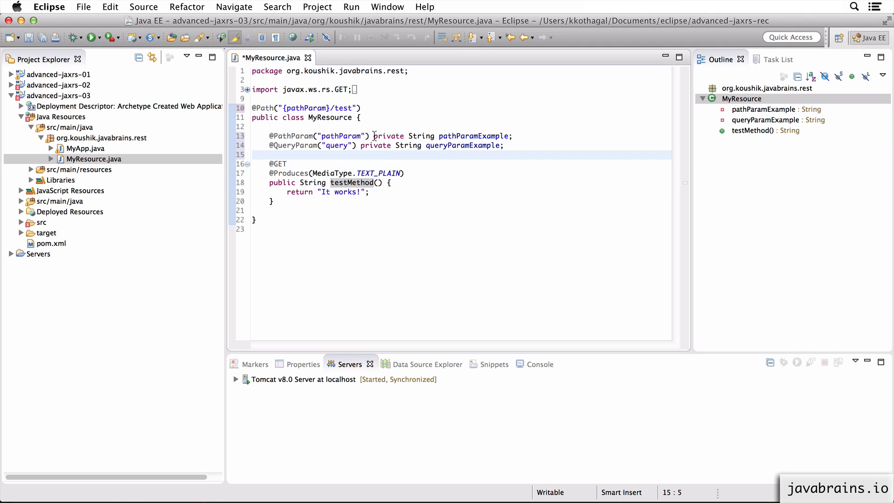
click(401, 172)
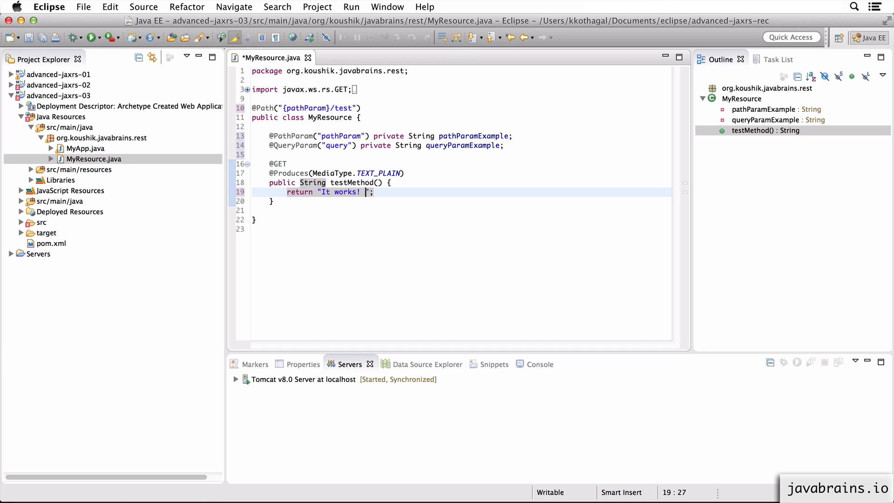
Step: Extend testMethod's return with "Path param used" + pathParamExample and "Query param used" + queryParamExample
text(Pa)
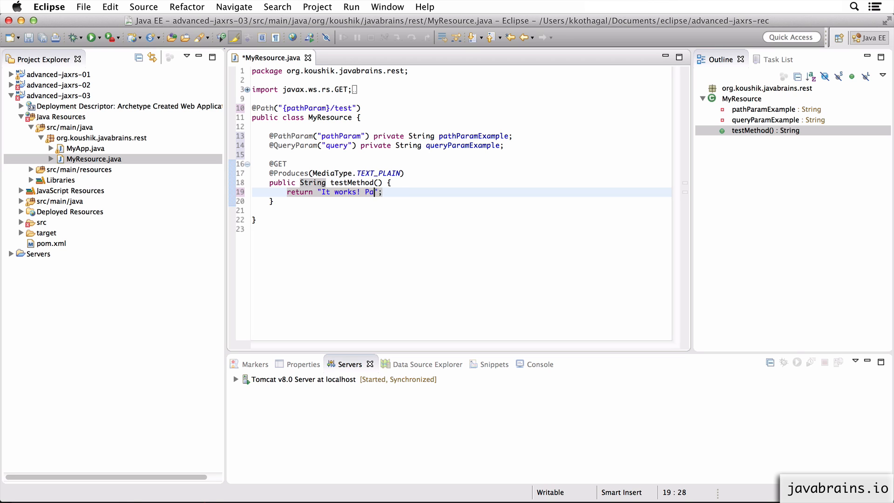
text(th param used)
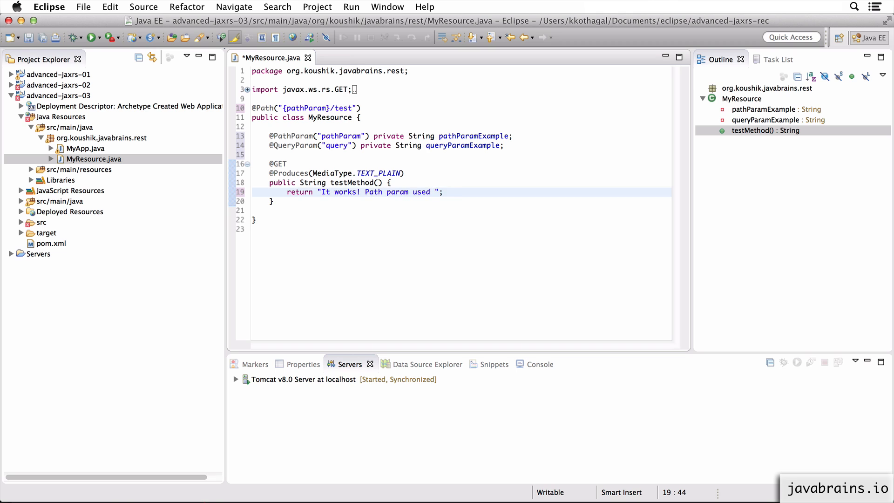
text(+ path)
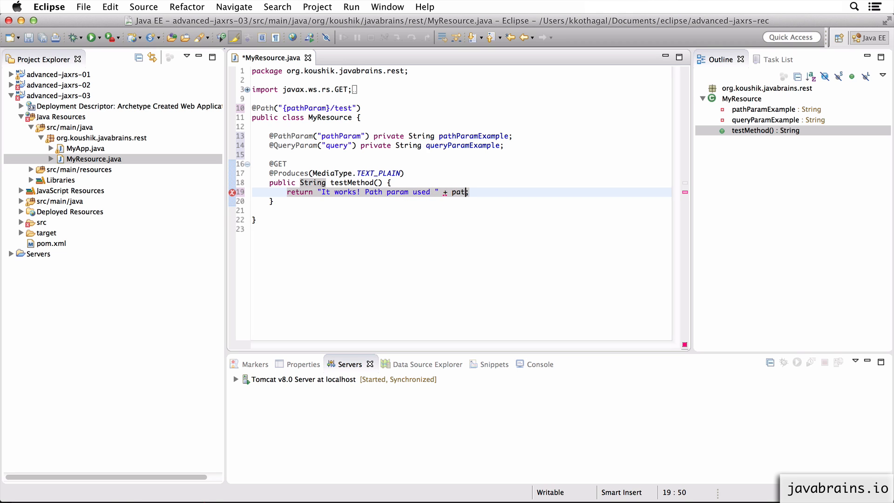
text(hParamExample + " and)
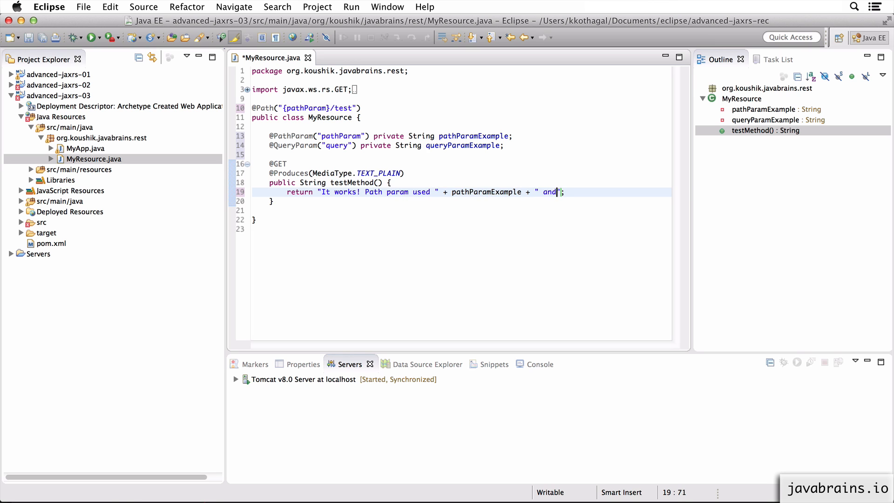
text(Query param used)
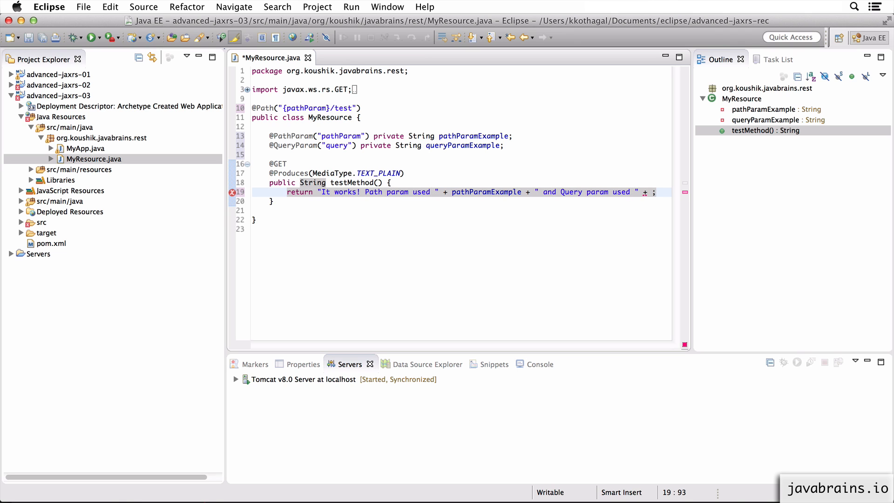
text(queryParamExample)
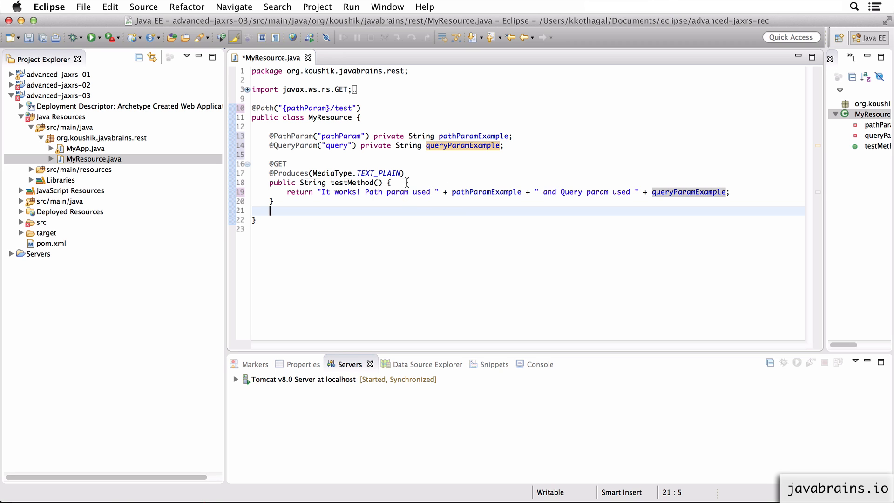
click(371, 182)
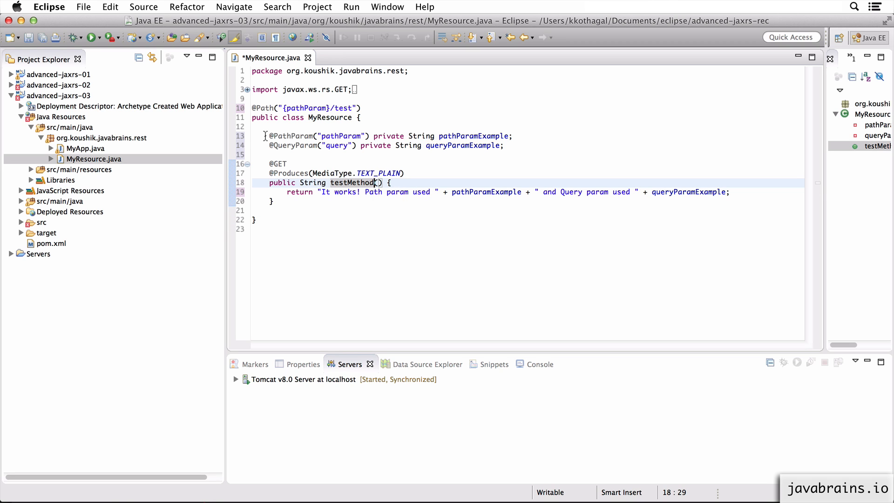
click(503, 145)
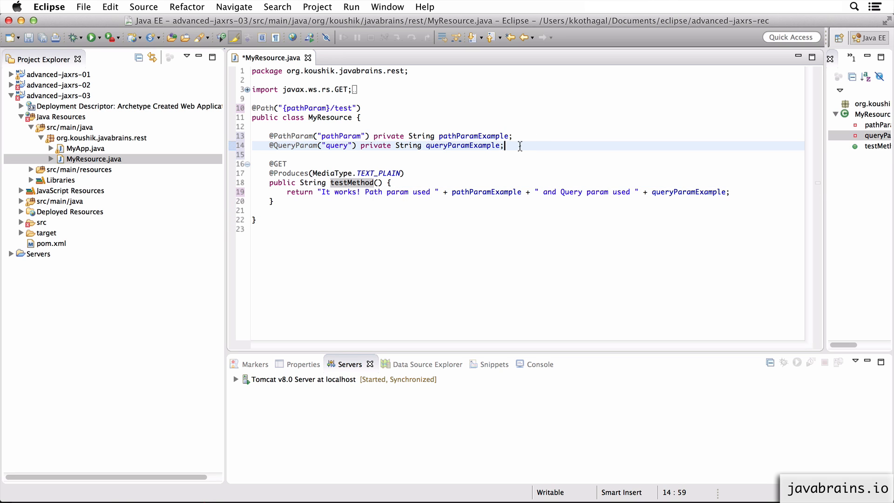
mouse_move(380, 189)
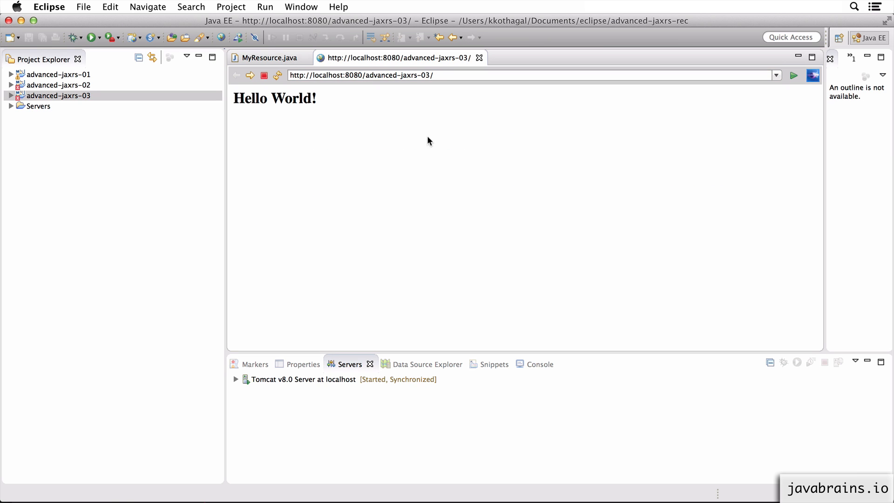
Step: Load localhost:8080/advanced-jaxrs-03/webapi/value/test?query=queryValue in the internal browser
text(webapi/)
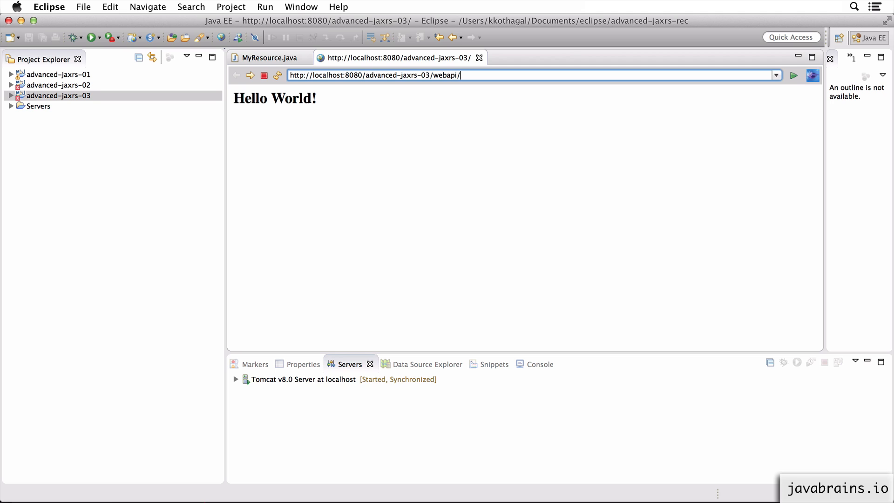
text(value)
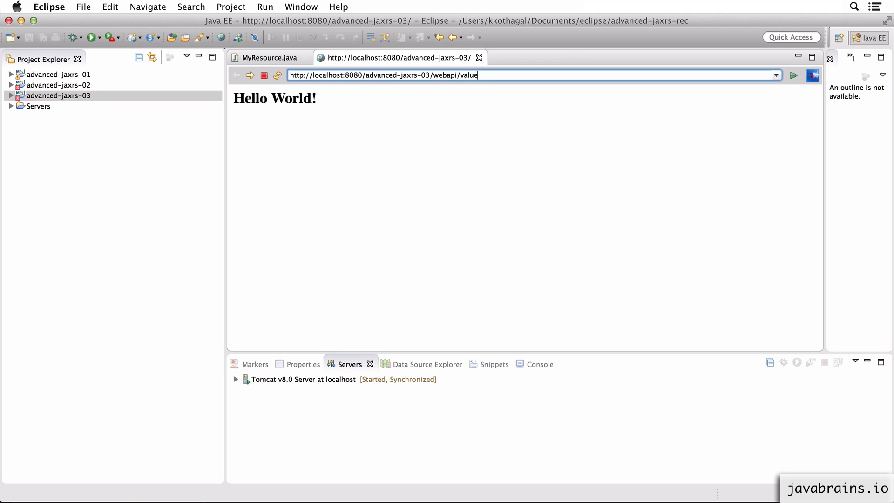
text(/test?)
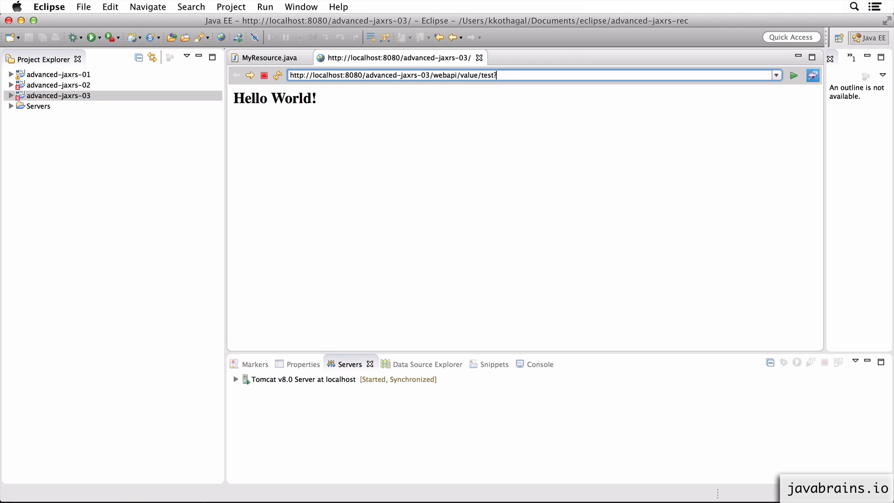
text(query=)
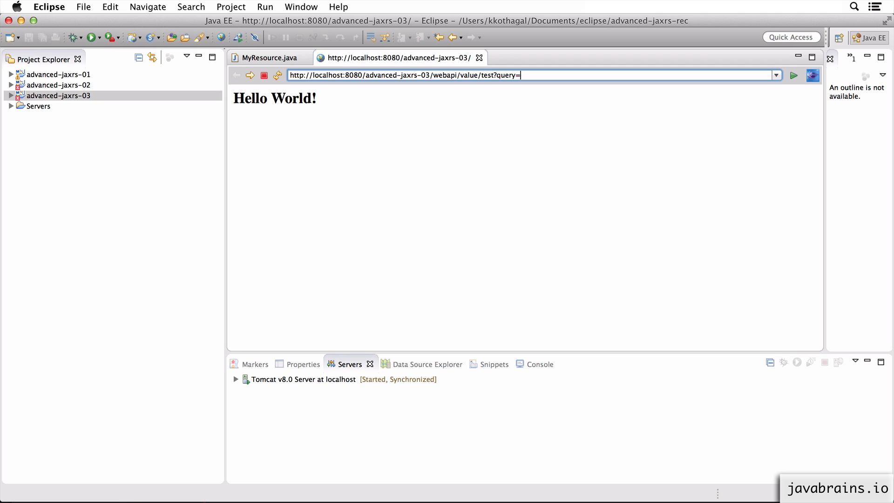
text(query)
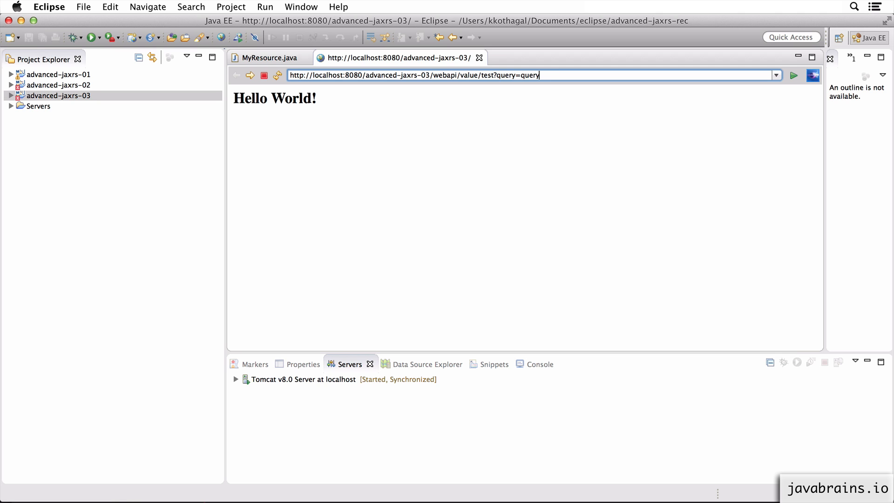
click(793, 75)
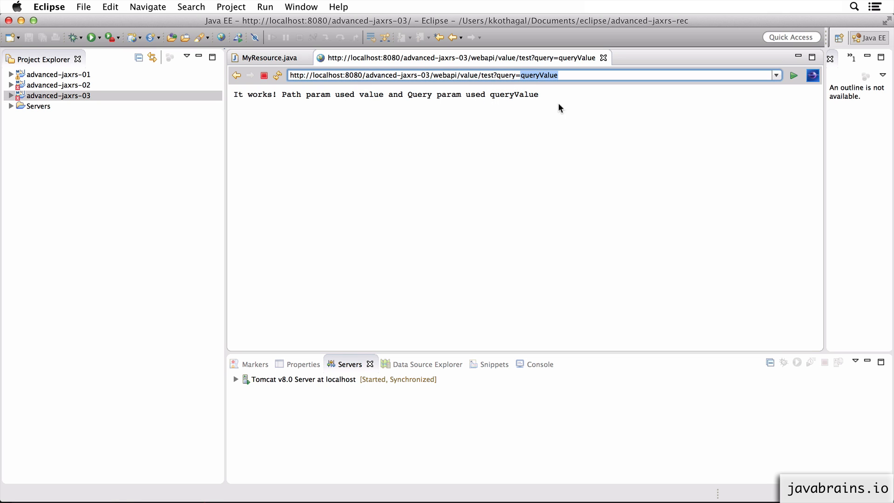
click(270, 57)
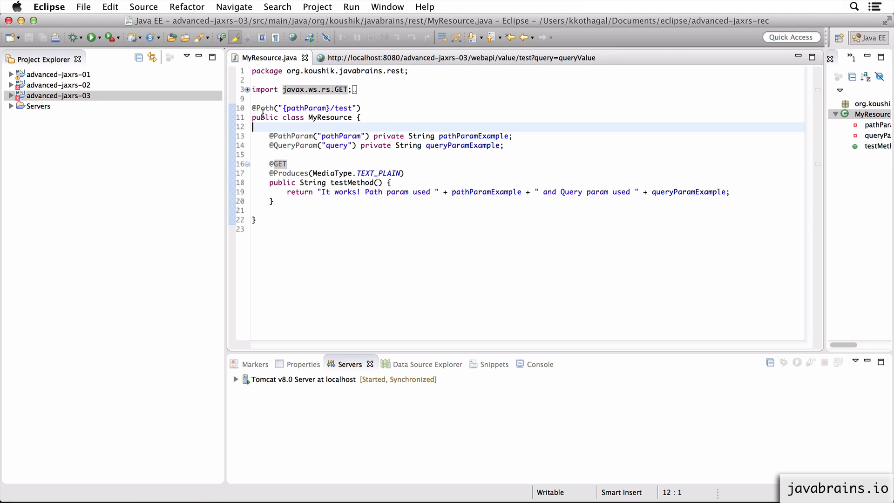
click(287, 218)
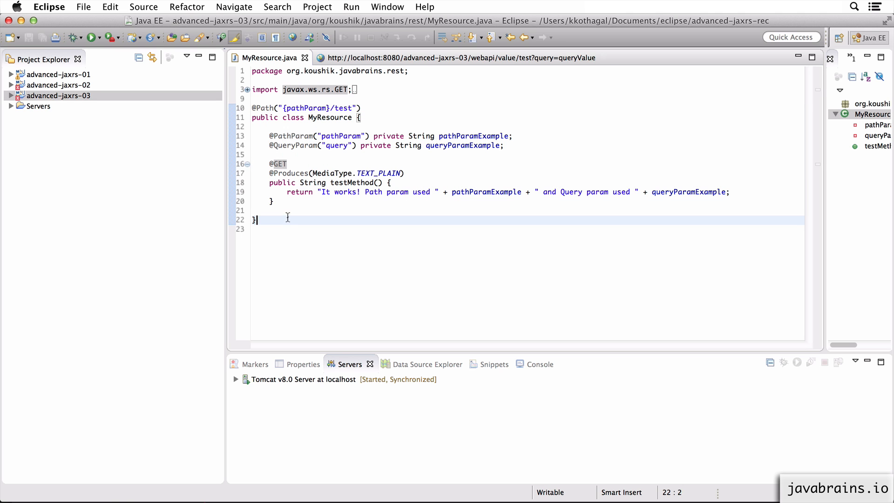
click(456, 56)
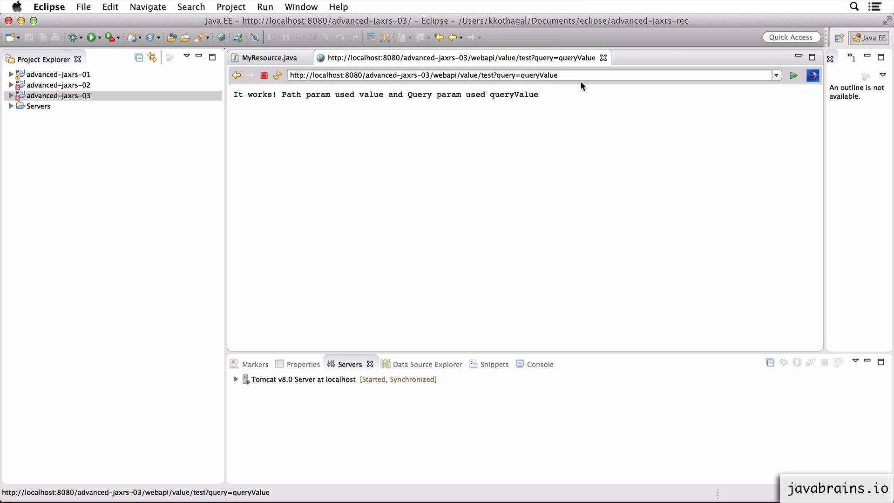
click(269, 58)
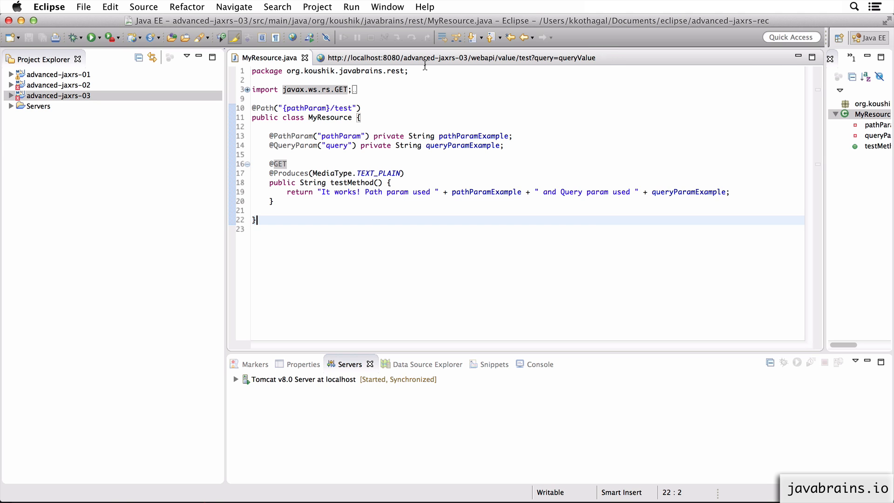
click(457, 57)
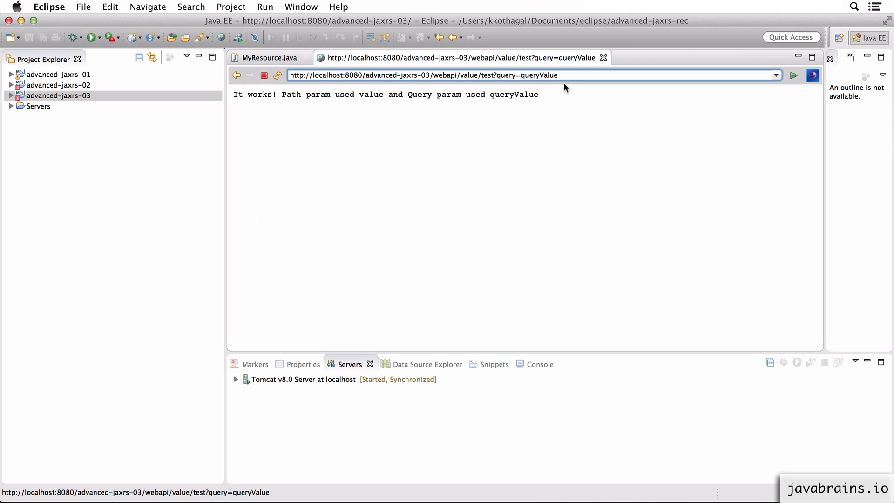
click(269, 57)
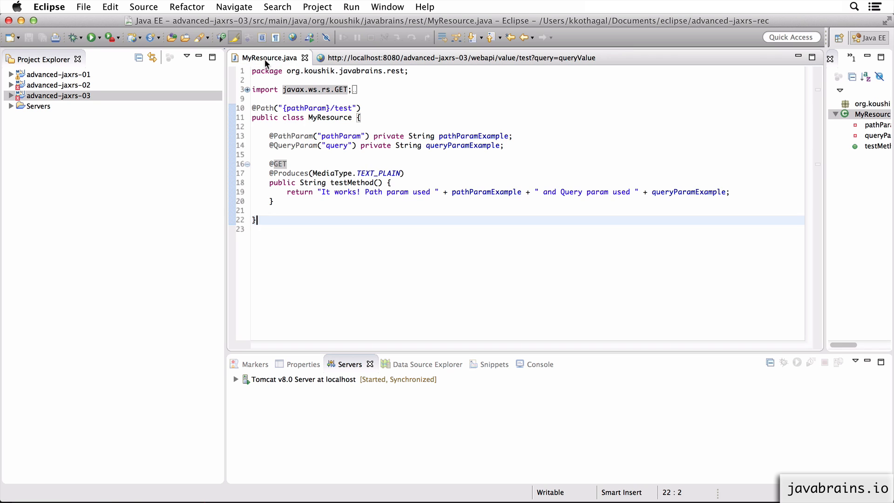
click(512, 136)
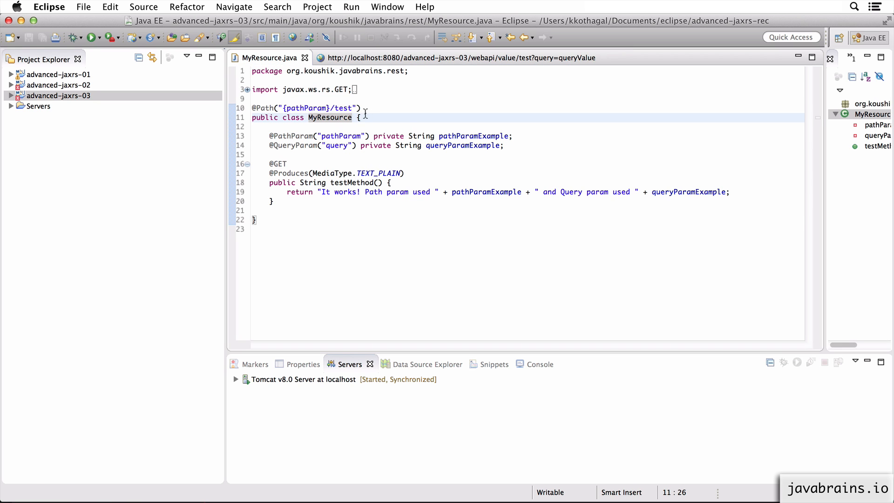
drag(272, 136, 272, 155)
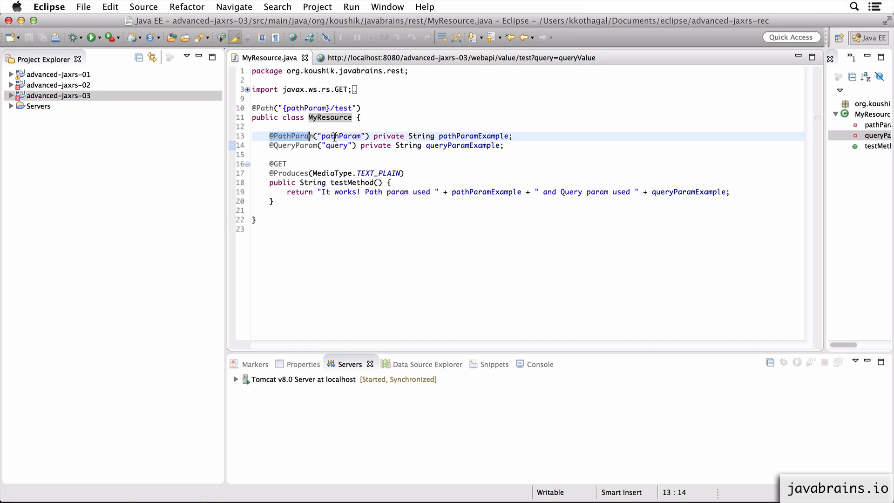
click(357, 146)
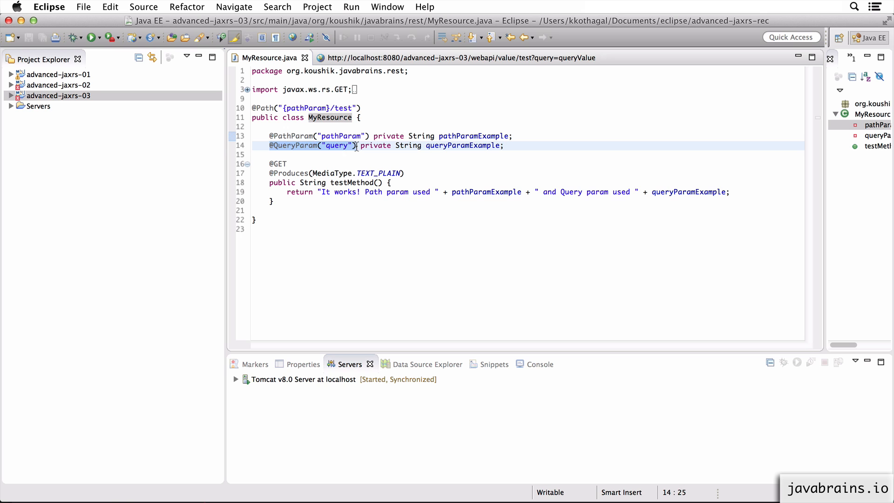
click(460, 57)
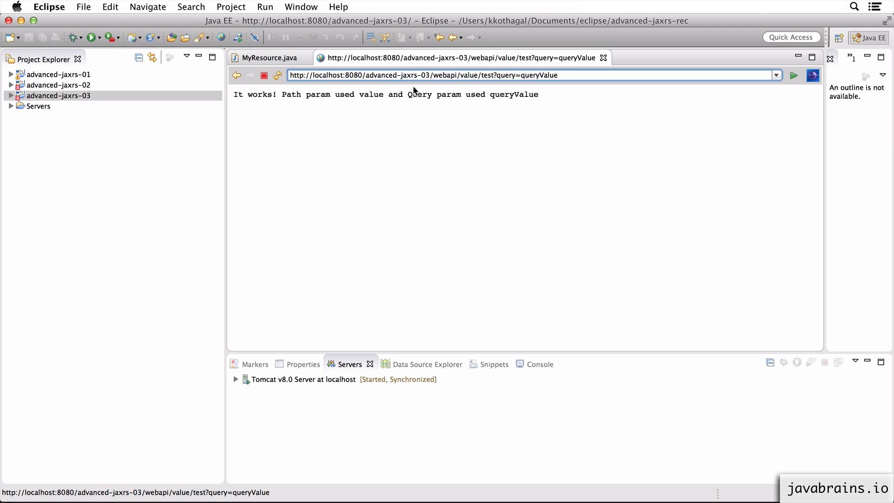
click(272, 58)
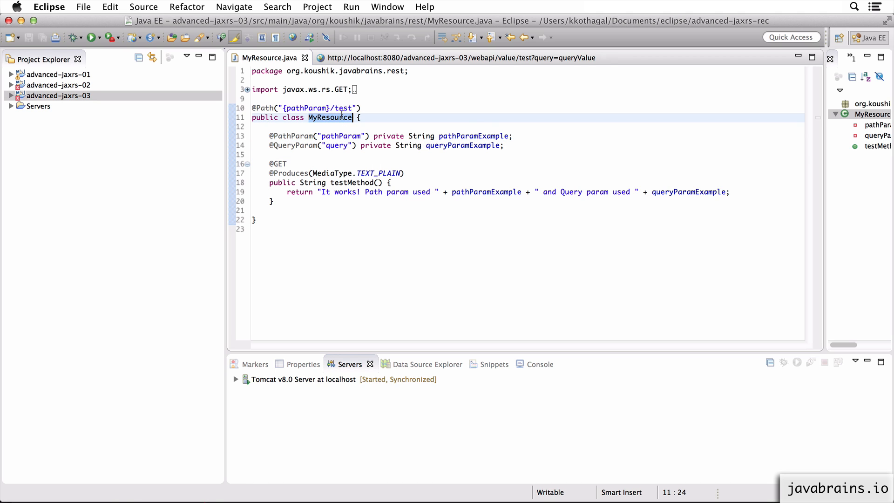
click(462, 58)
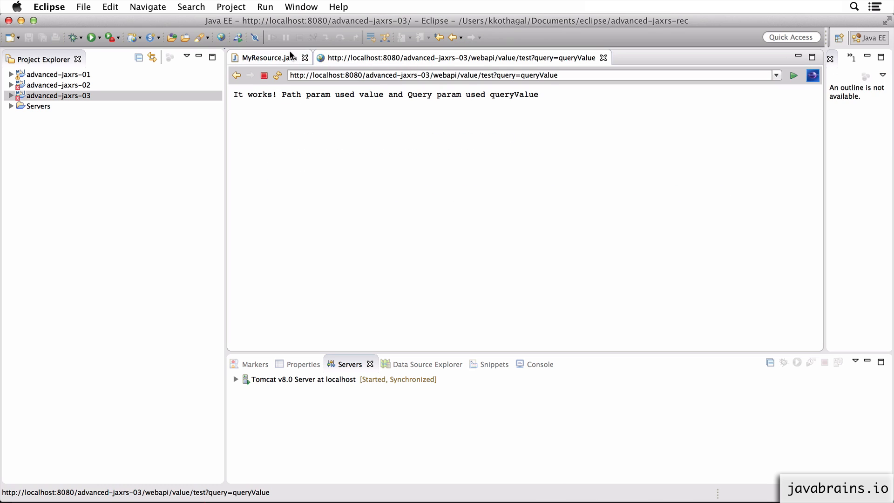
click(268, 57)
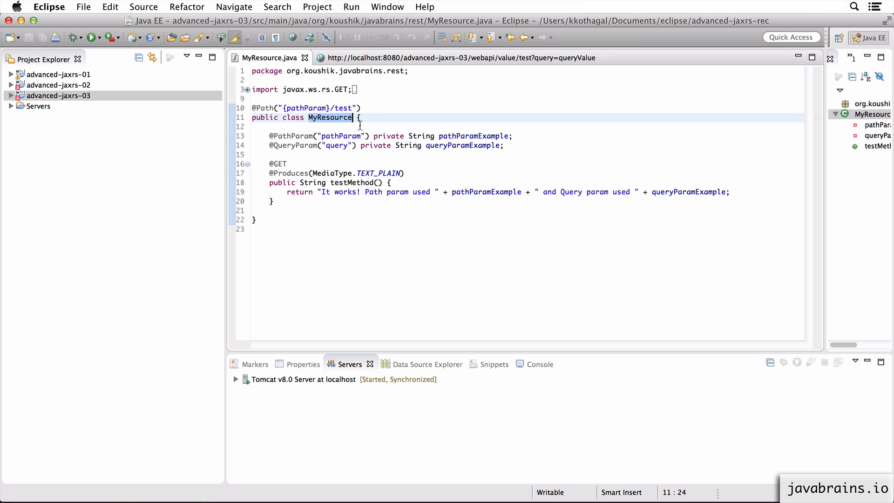
click(456, 57)
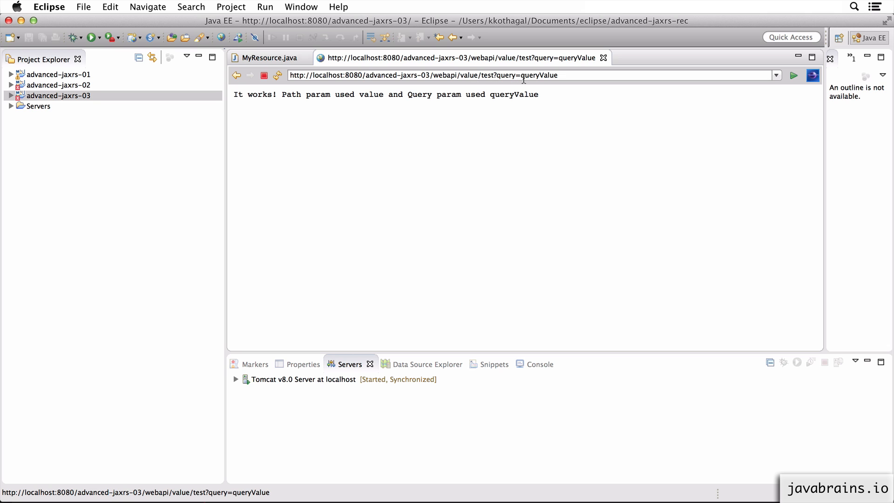
mouse_move(399, 110)
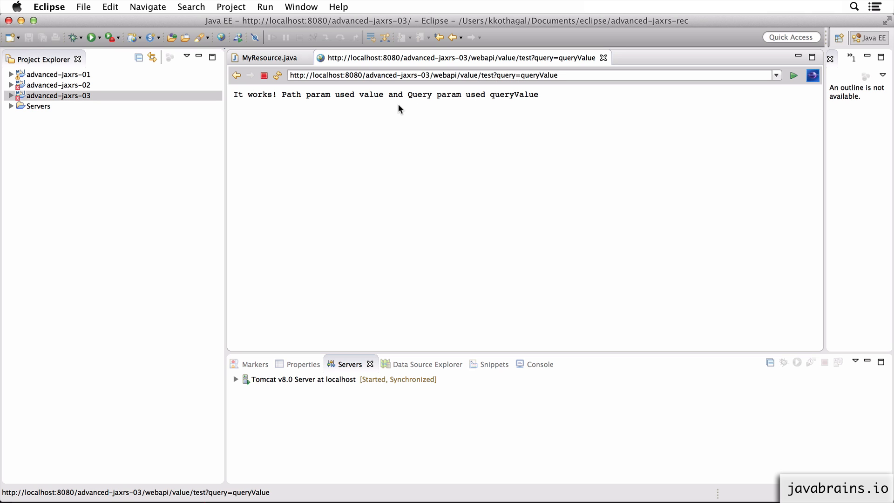
click(268, 57)
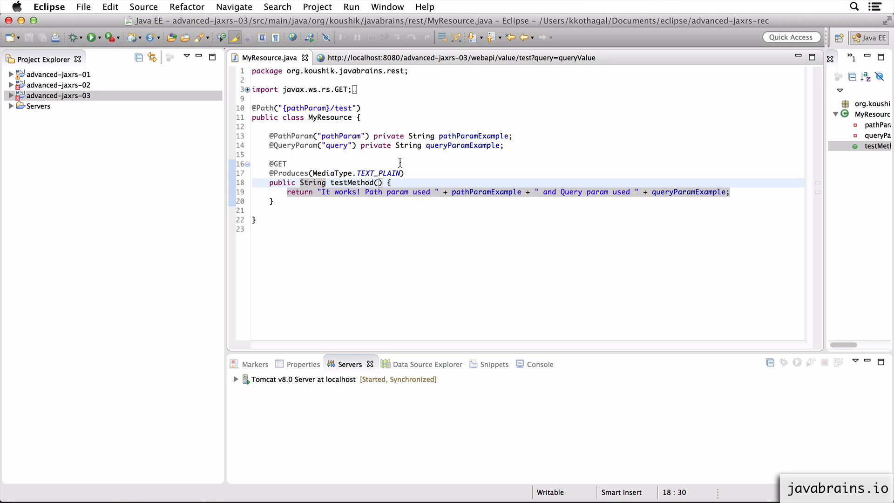
mouse_move(441, 135)
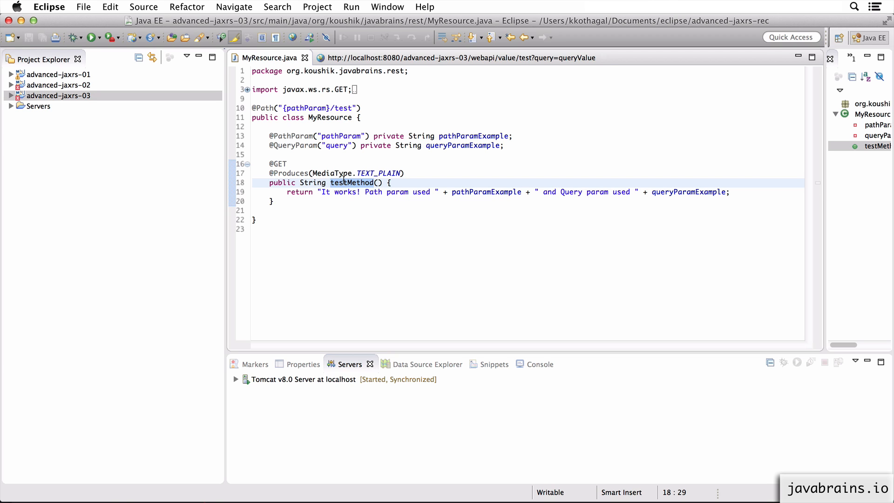
click(379, 108)
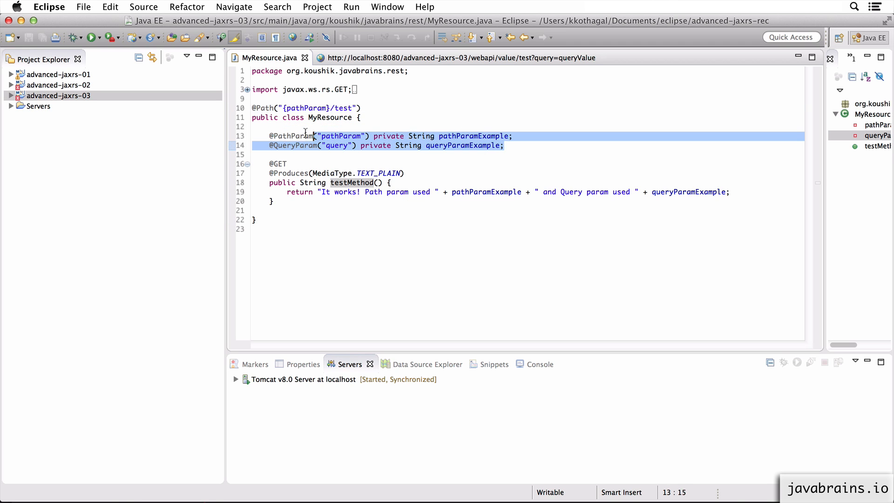
click(269, 145)
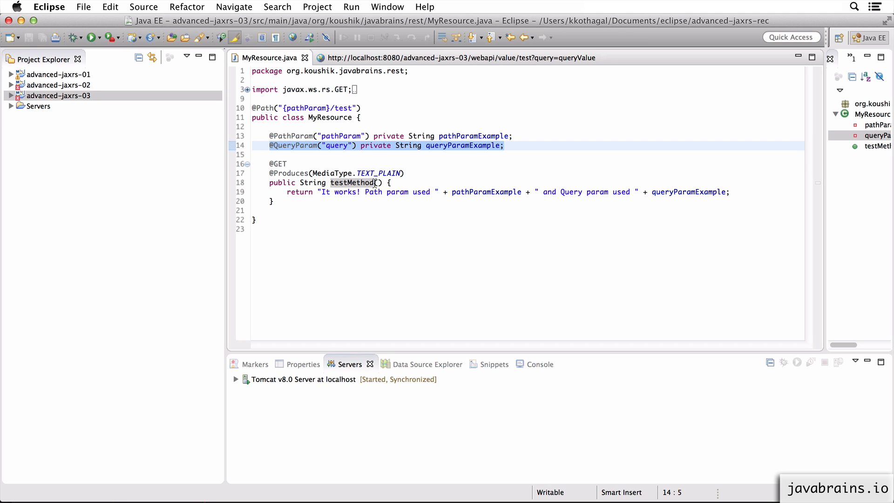
click(332, 191)
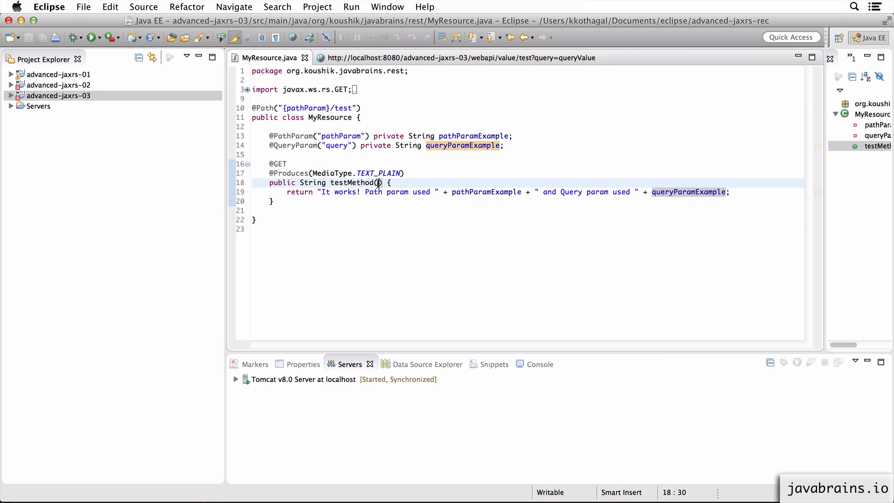
mouse_move(394, 279)
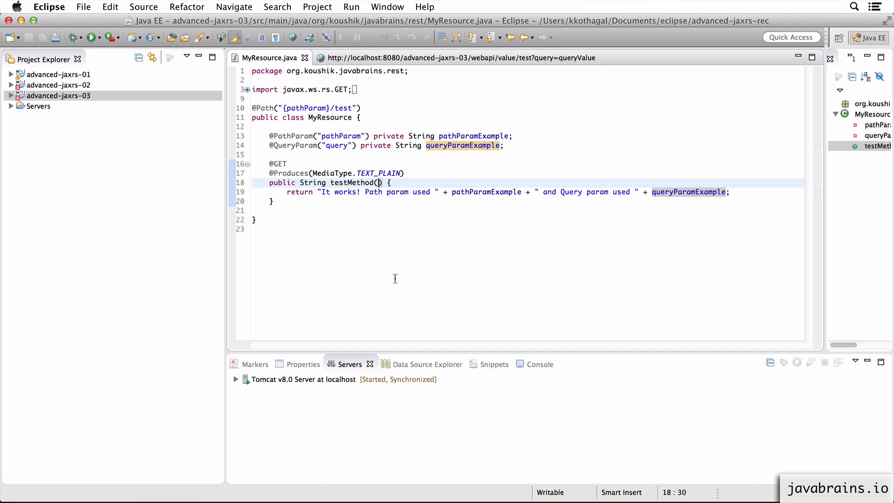
drag(271, 135, 271, 155)
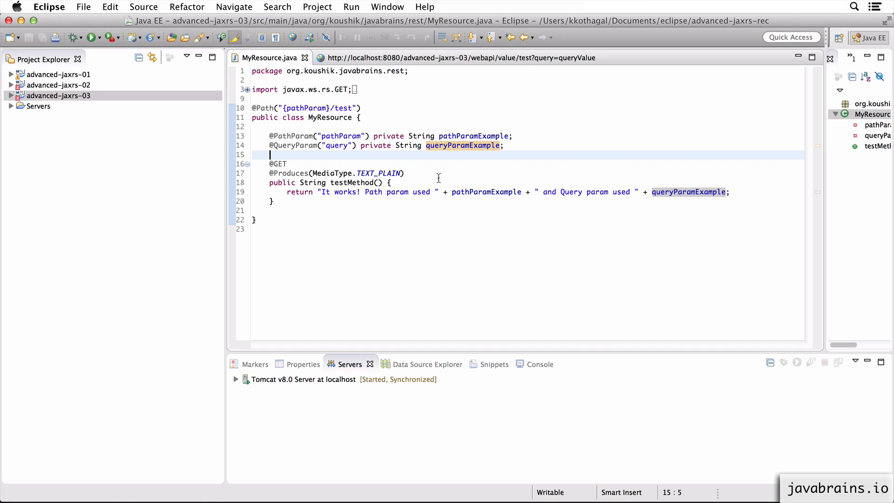
click(308, 136)
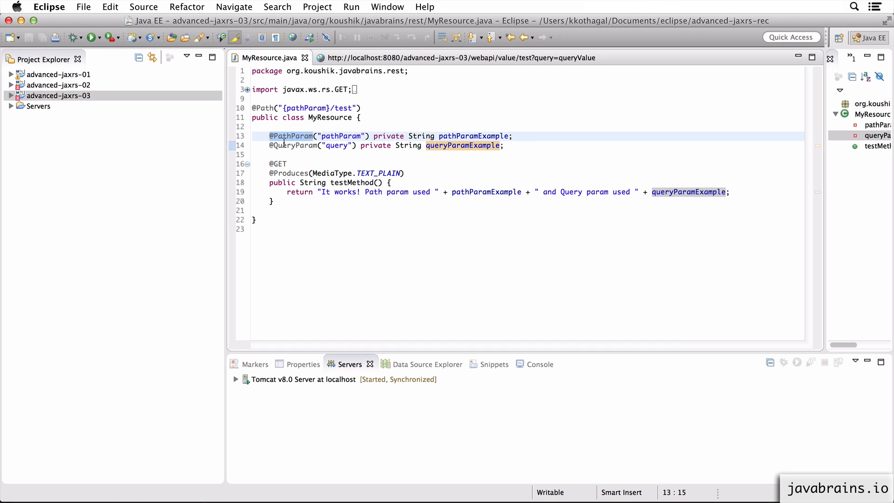
click(379, 183)
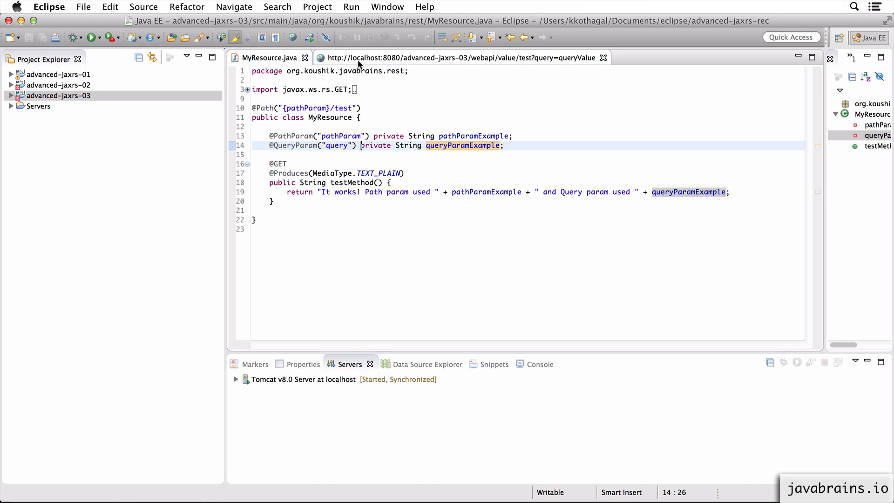
click(459, 58)
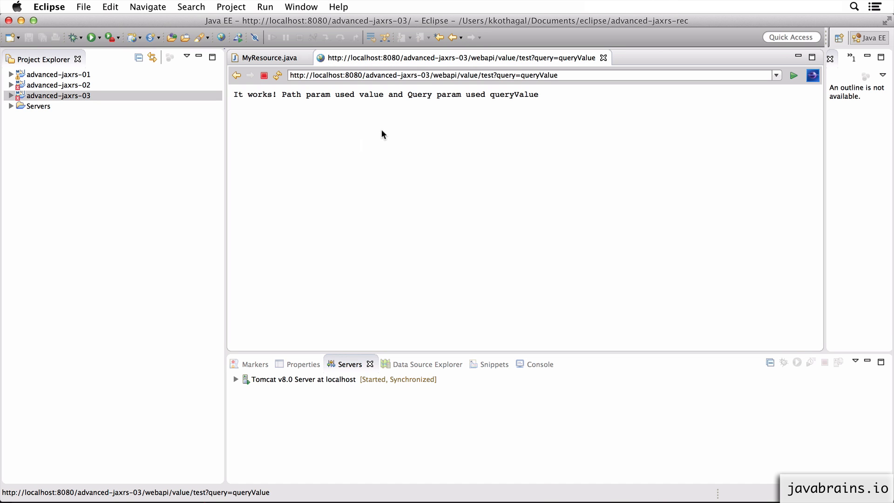
mouse_move(368, 135)
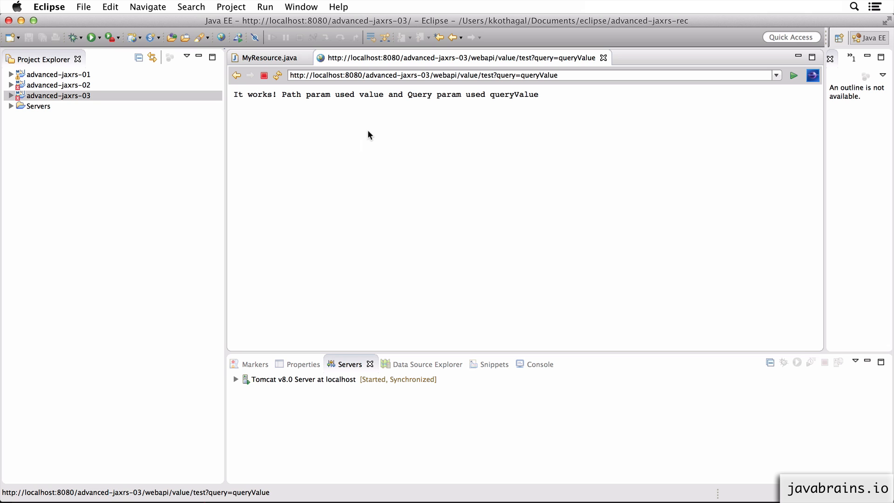
click(268, 58)
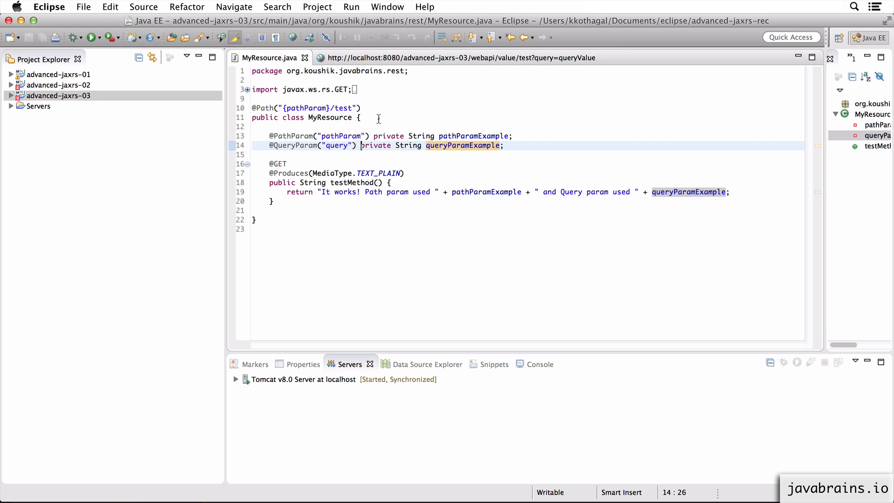
click(368, 107)
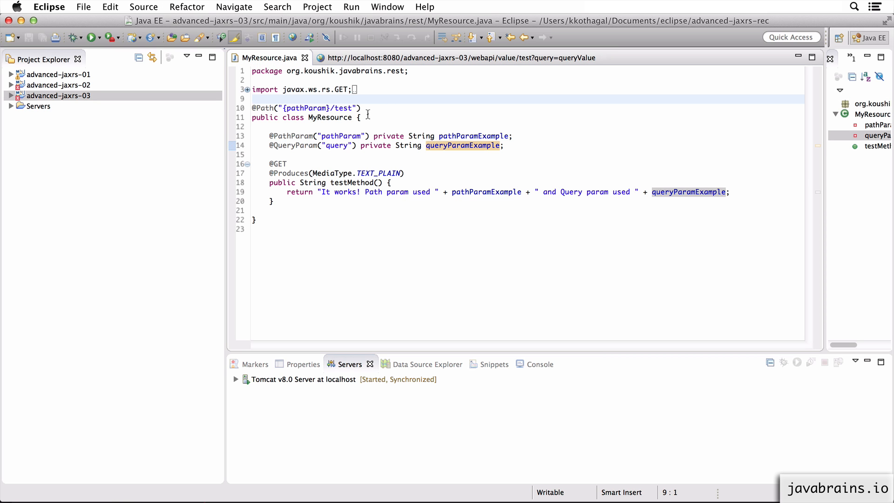
text(@)
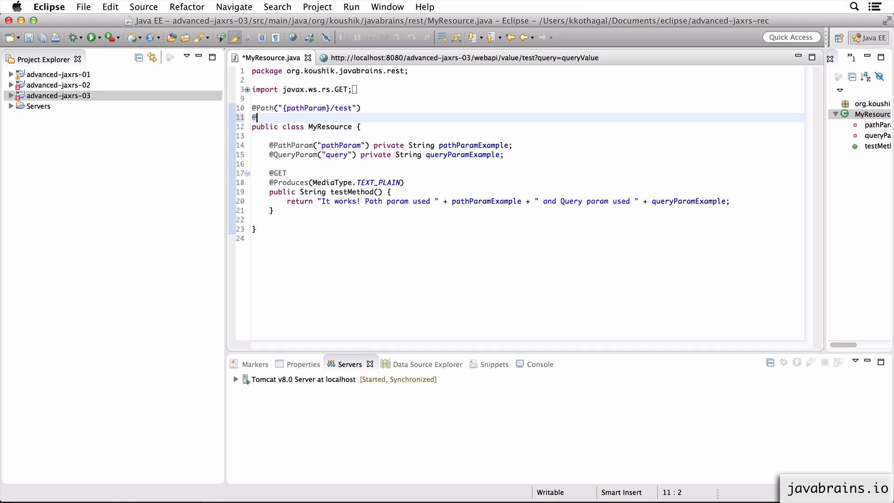
text(Singleton)
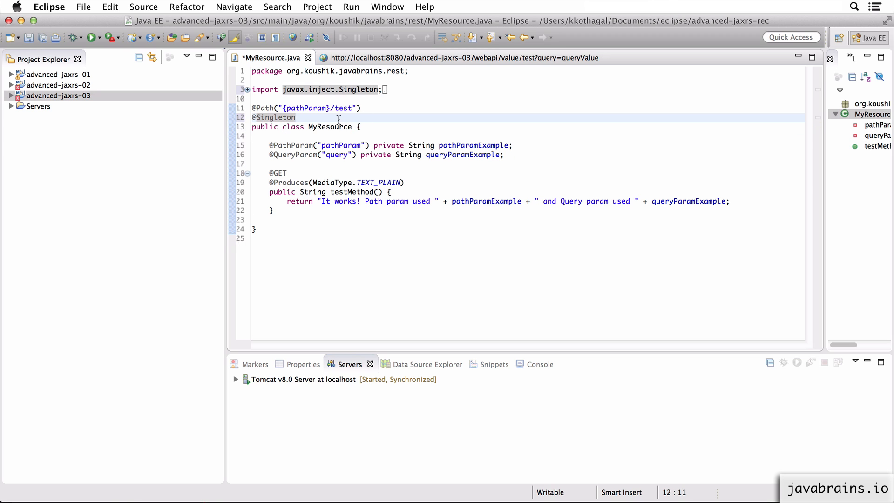
click(323, 127)
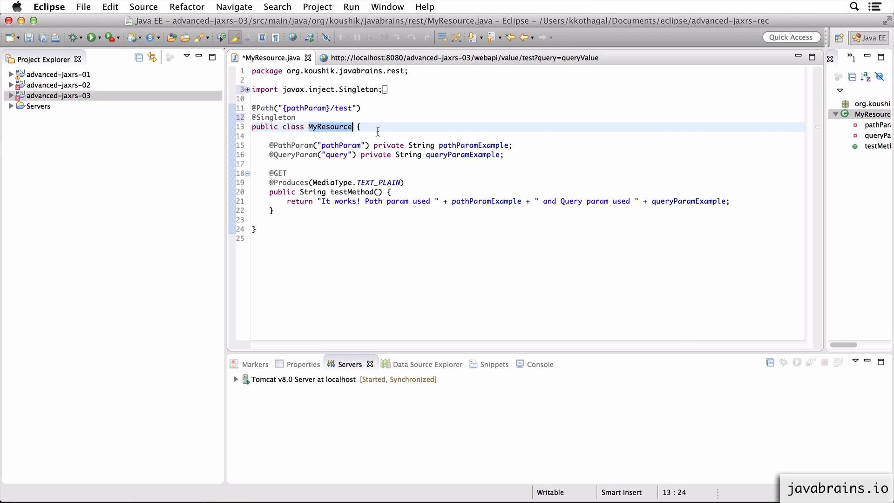
click(462, 58)
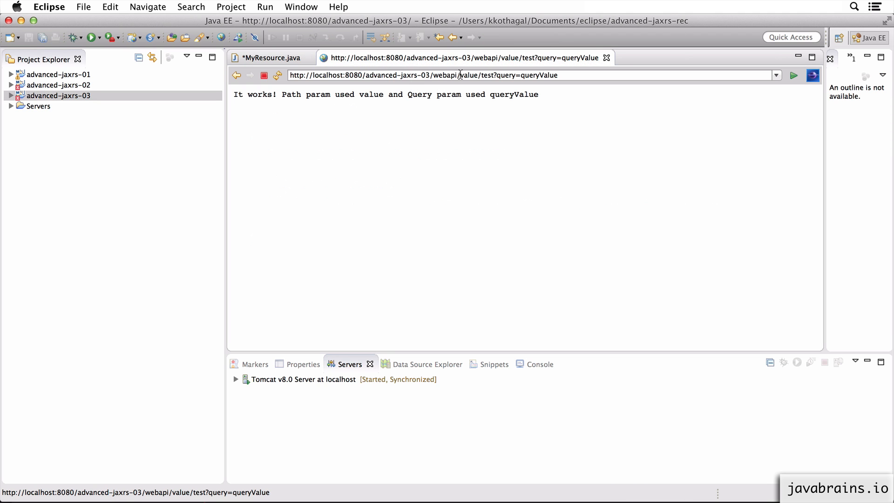
click(271, 58)
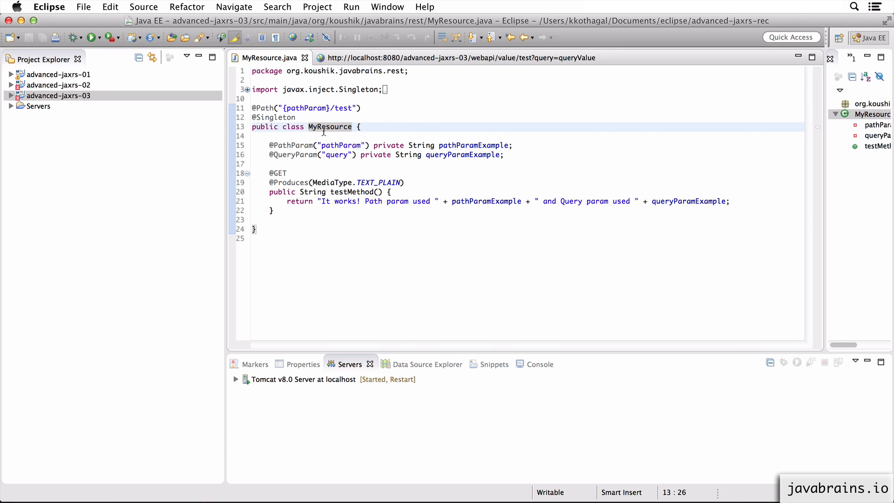
click(527, 363)
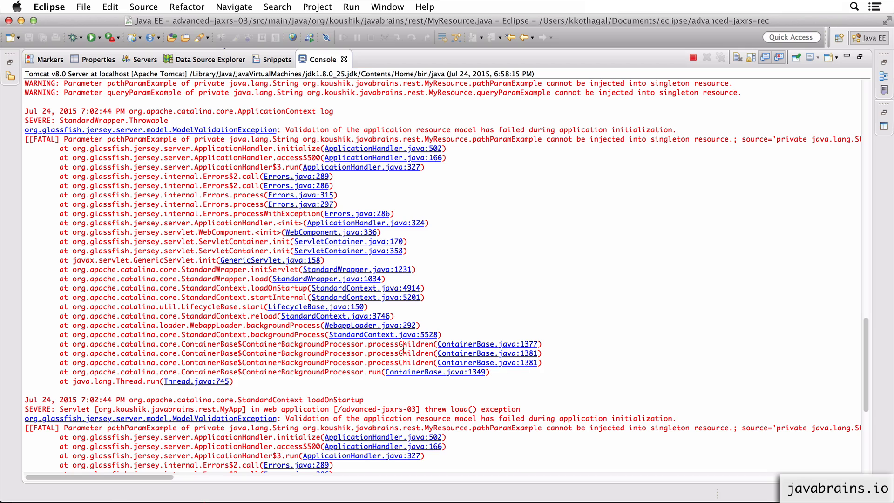
Step: Inspect the console's validation errors about injecting pathParamExample into the singleton resource
scroll(up, 3)
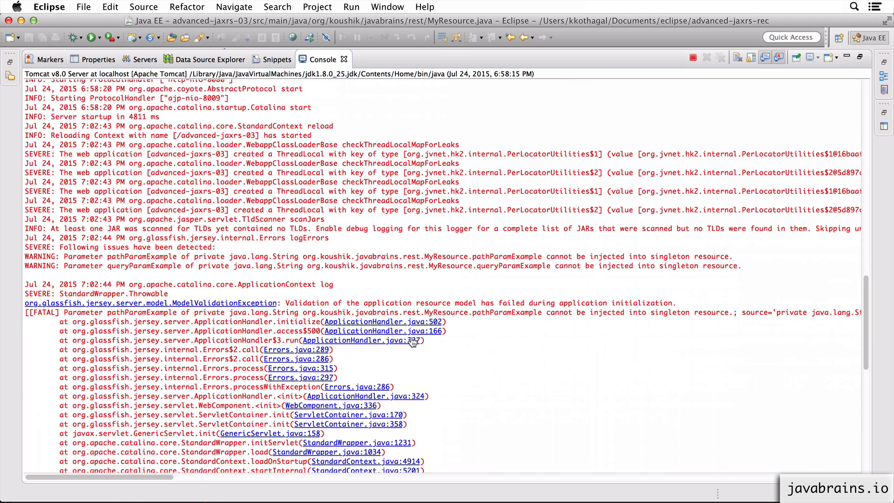
scroll(down, 3)
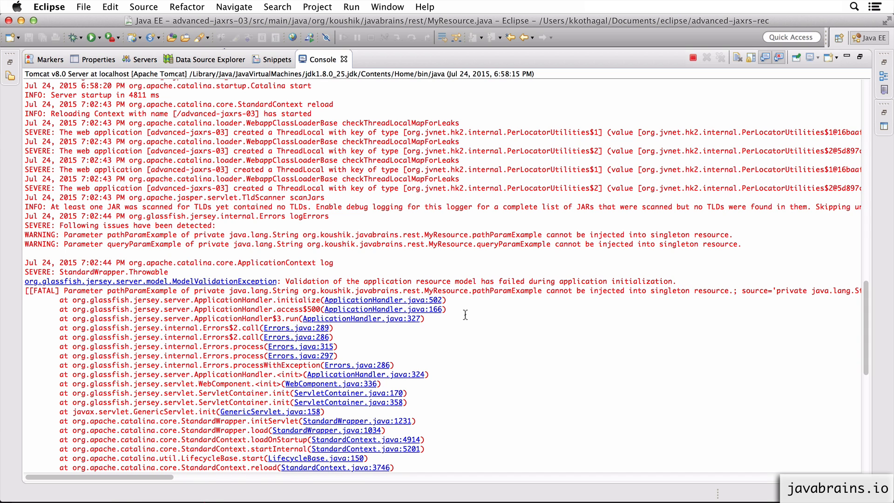
click(676, 281)
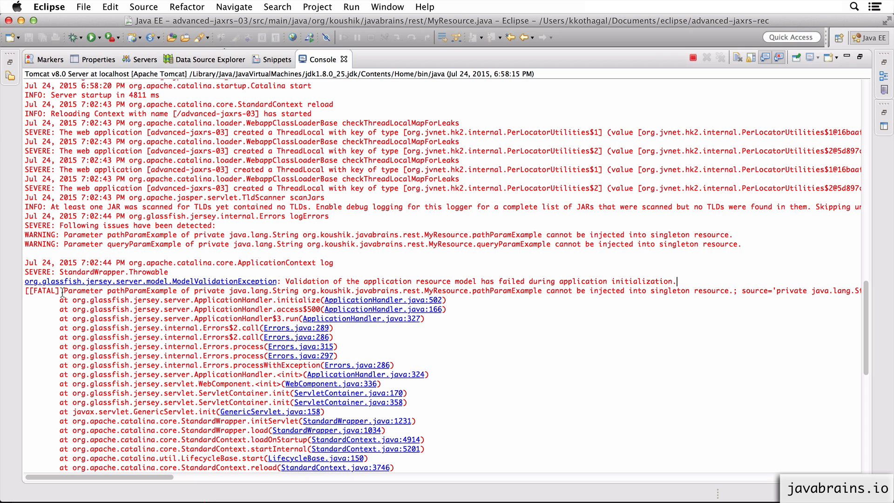
double_click(141, 291)
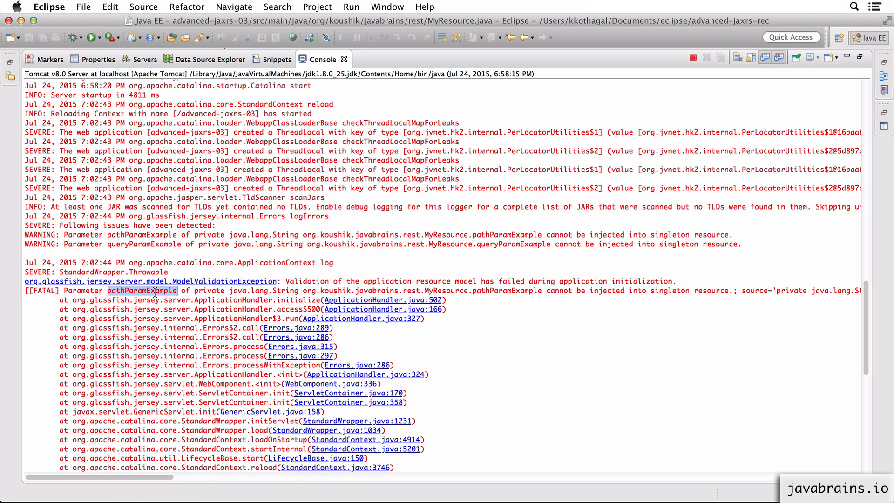
mouse_move(449, 300)
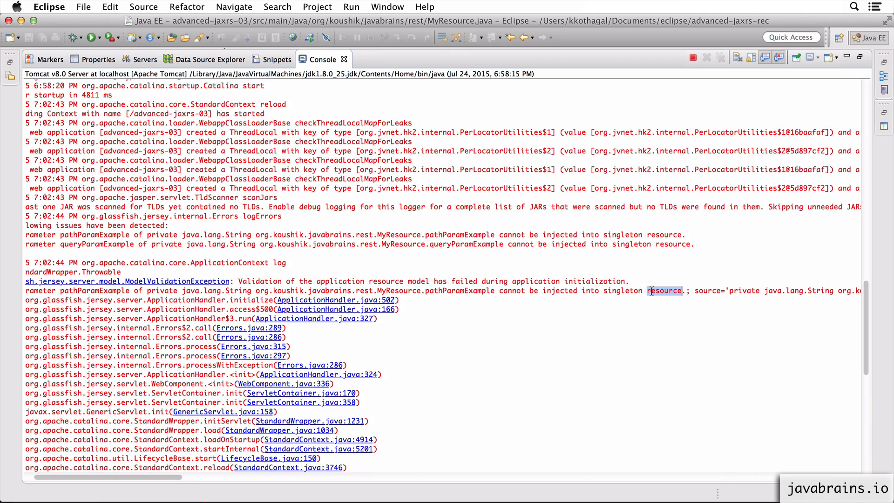
scroll(right, 3)
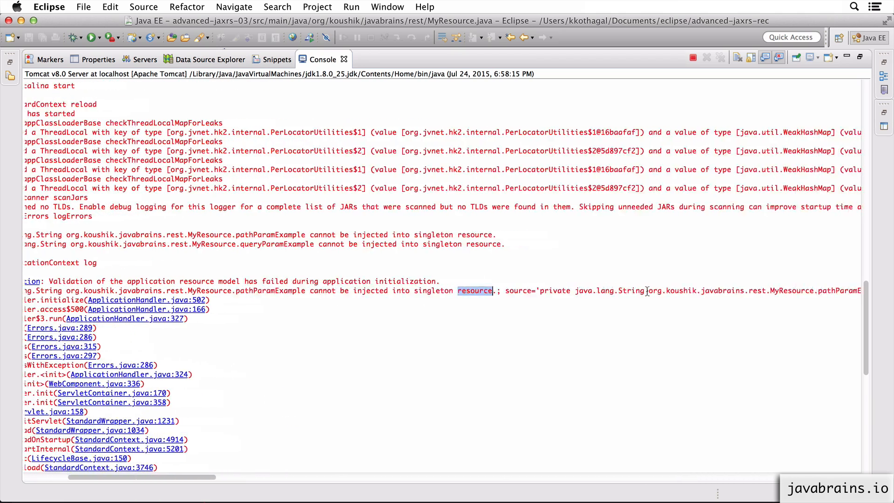
scroll(right, 3)
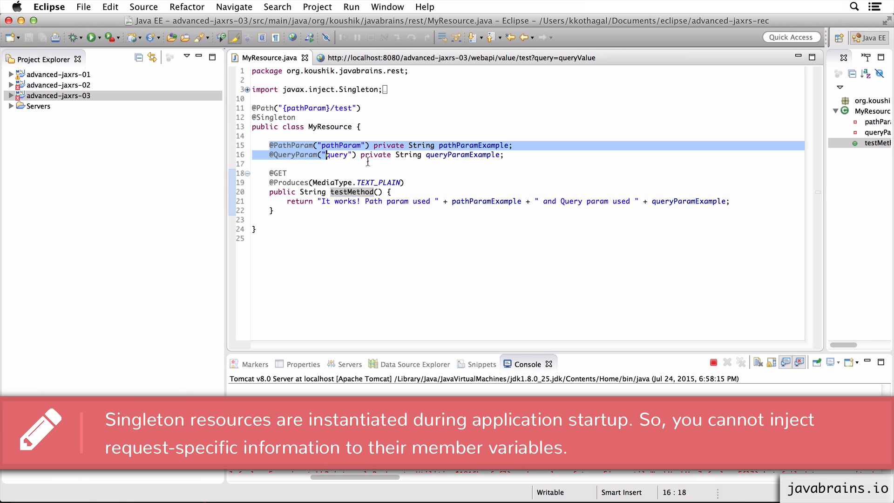
click(502, 154)
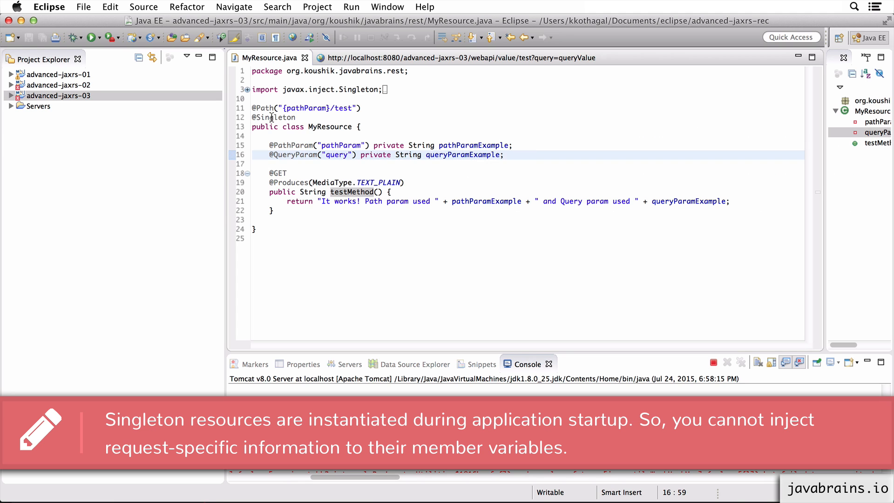
click(313, 117)
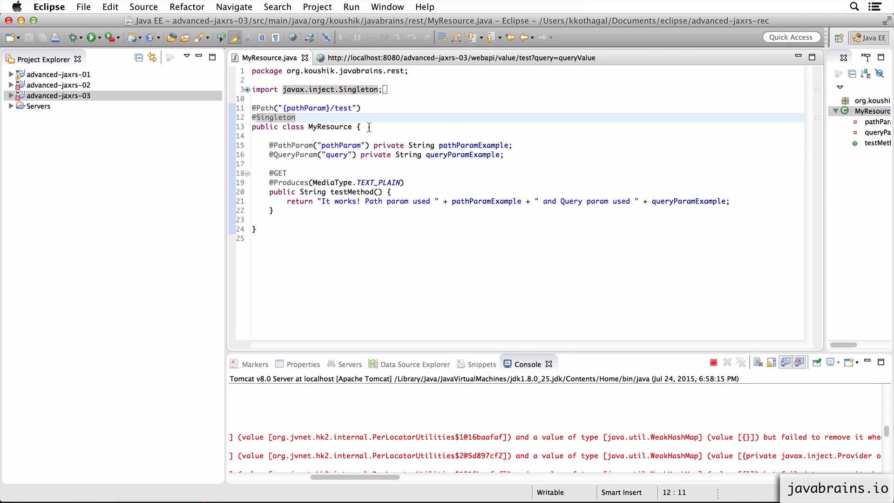
click(457, 58)
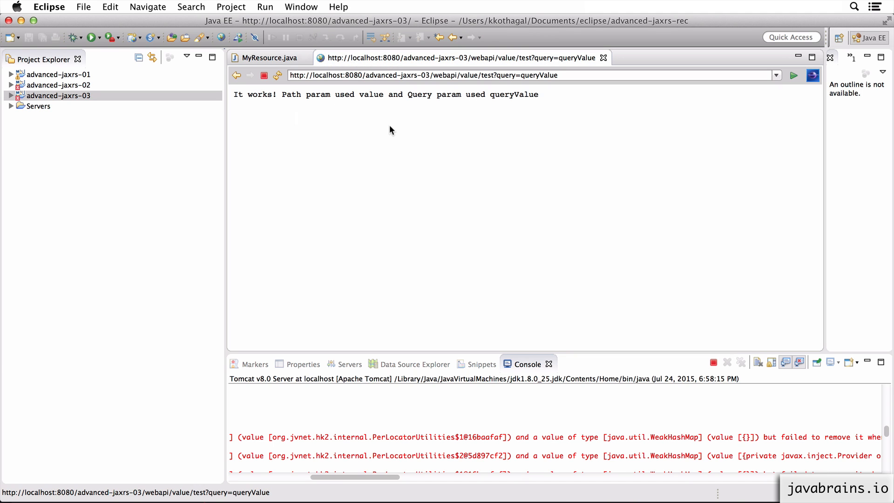
mouse_move(366, 121)
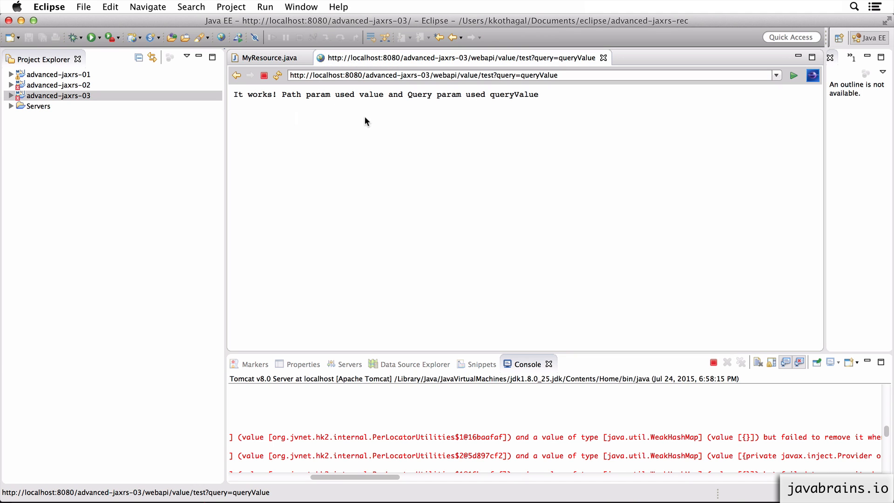
mouse_move(375, 122)
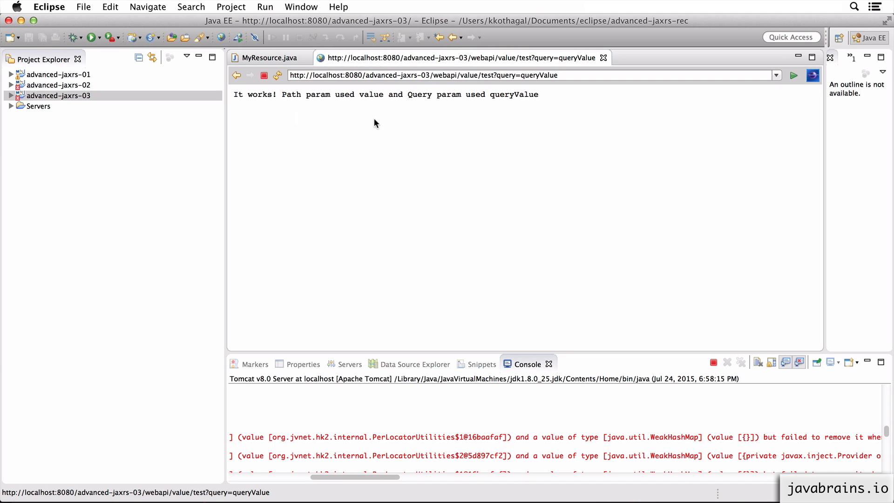
click(269, 58)
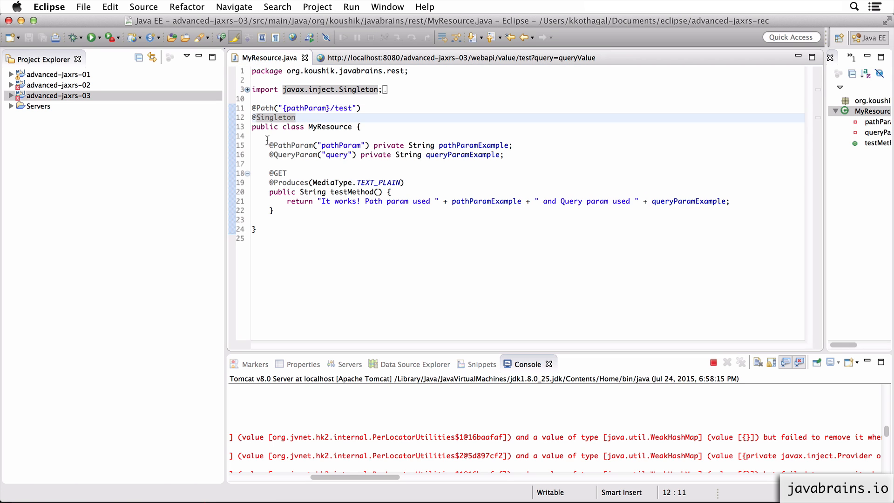
Step: Highlight uses of queryParamExample, check the browser again, and return to MyResource
click(505, 154)
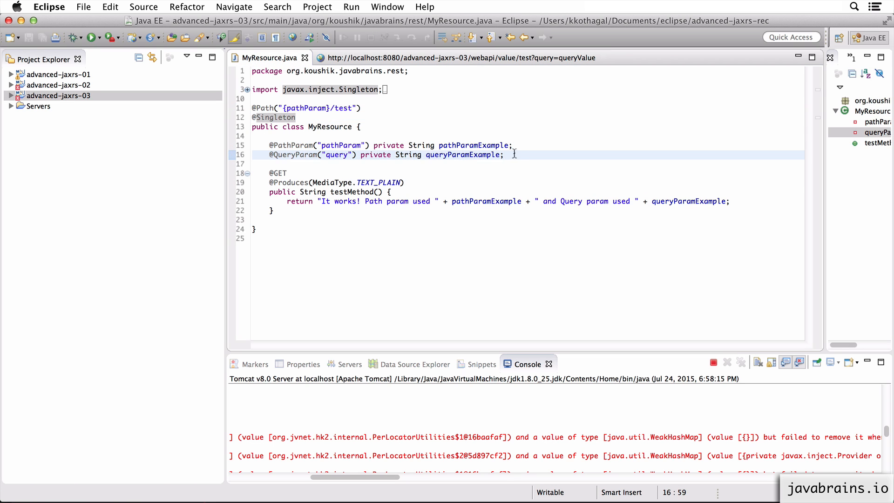
click(462, 155)
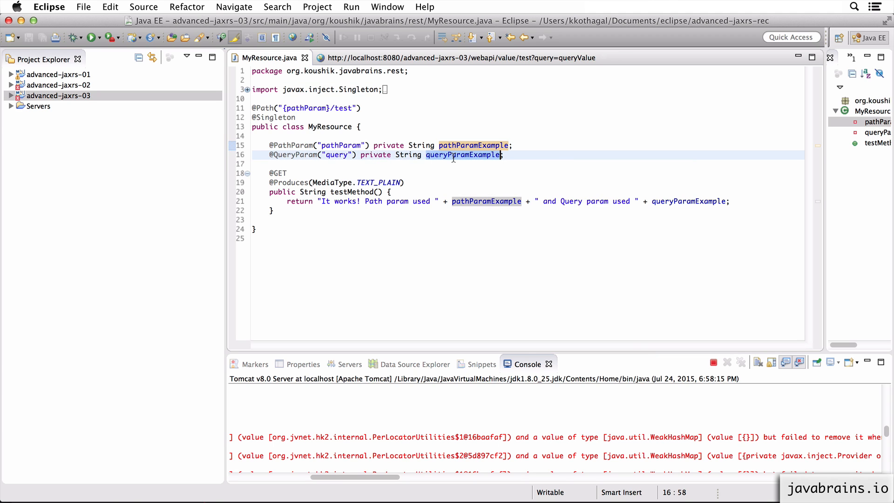
click(270, 164)
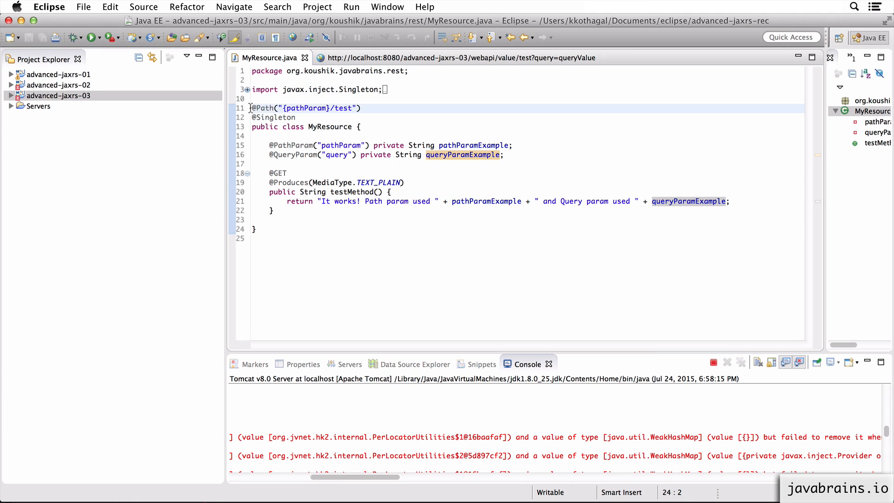
click(460, 57)
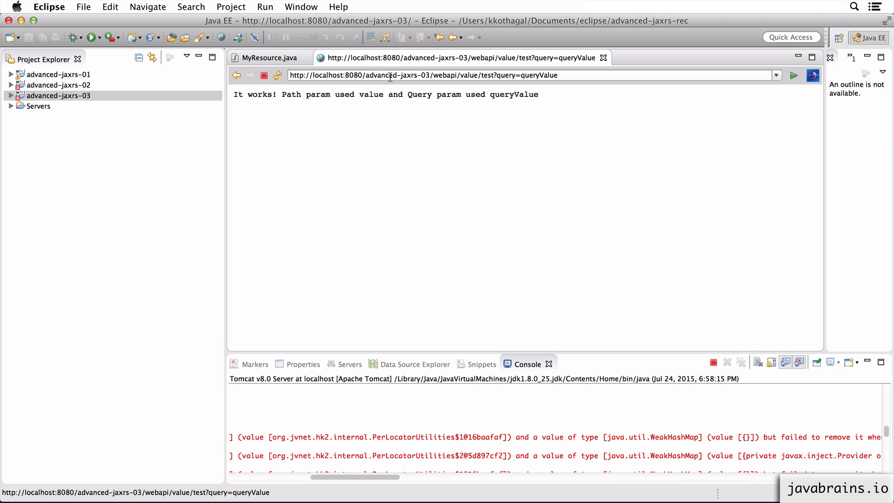
click(270, 57)
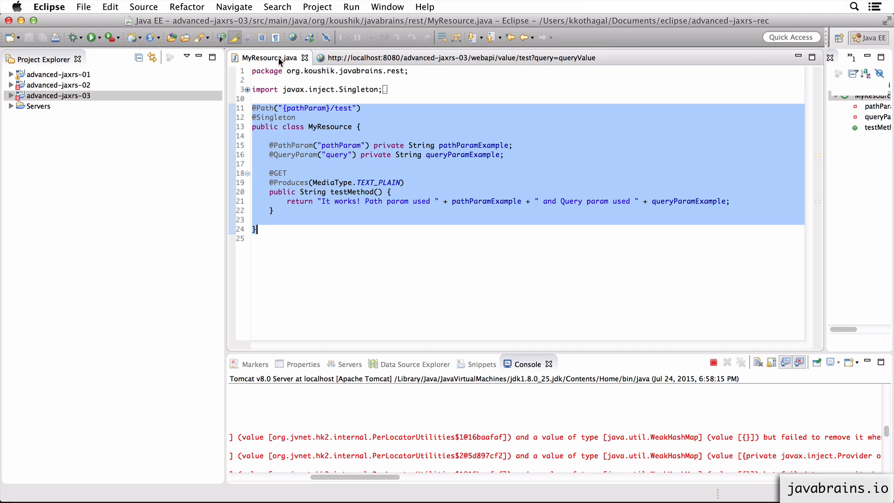